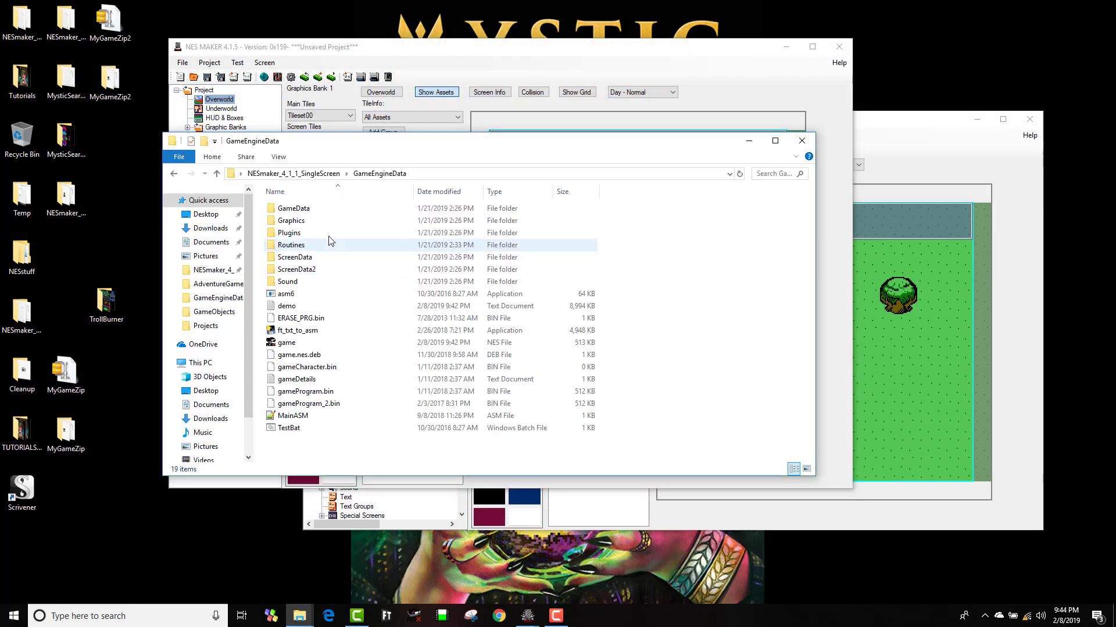
Step: Open GameEngineData's Routines folder, then its Basic routines folder
{"action": "double_click", "coordinate": [292, 244]}
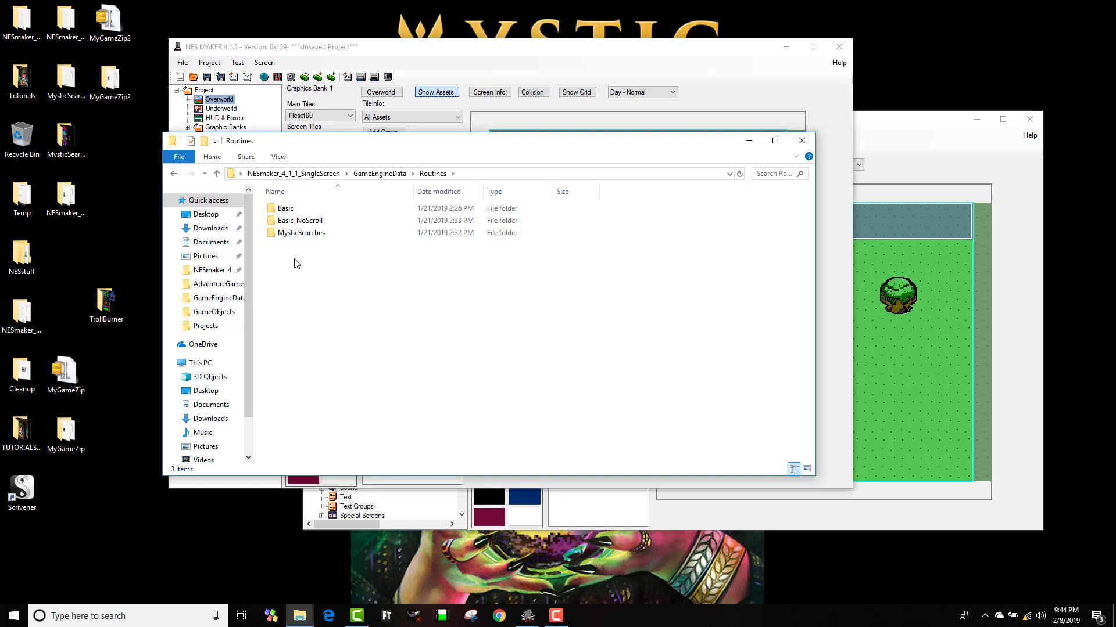
{"action": "left_click", "coordinate": [284, 208]}
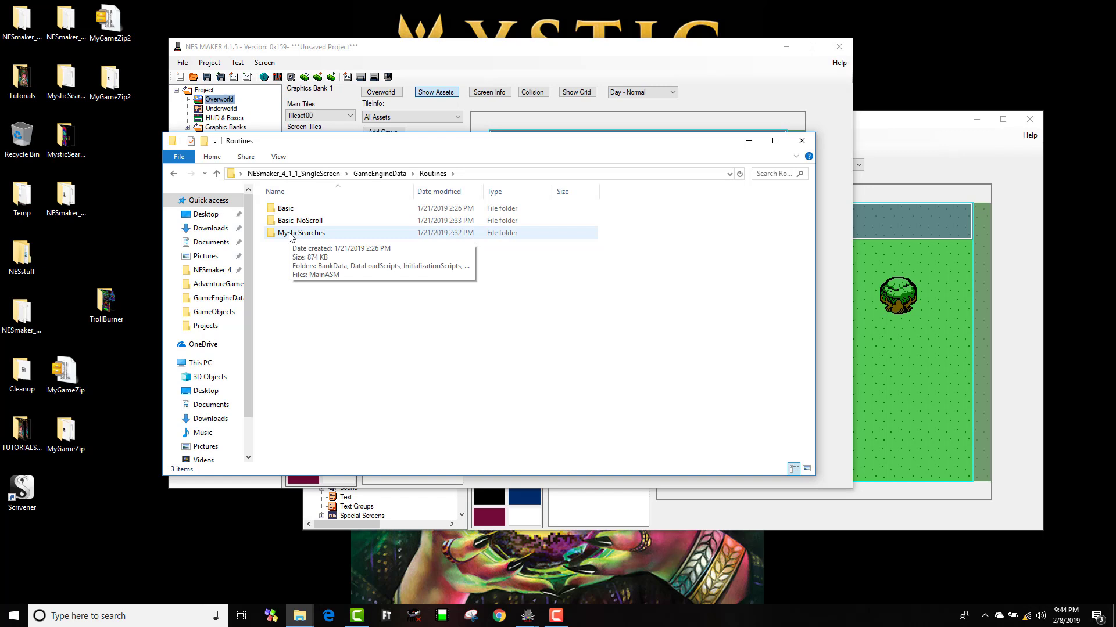
{"action": "mouse_move", "coordinate": [298, 220]}
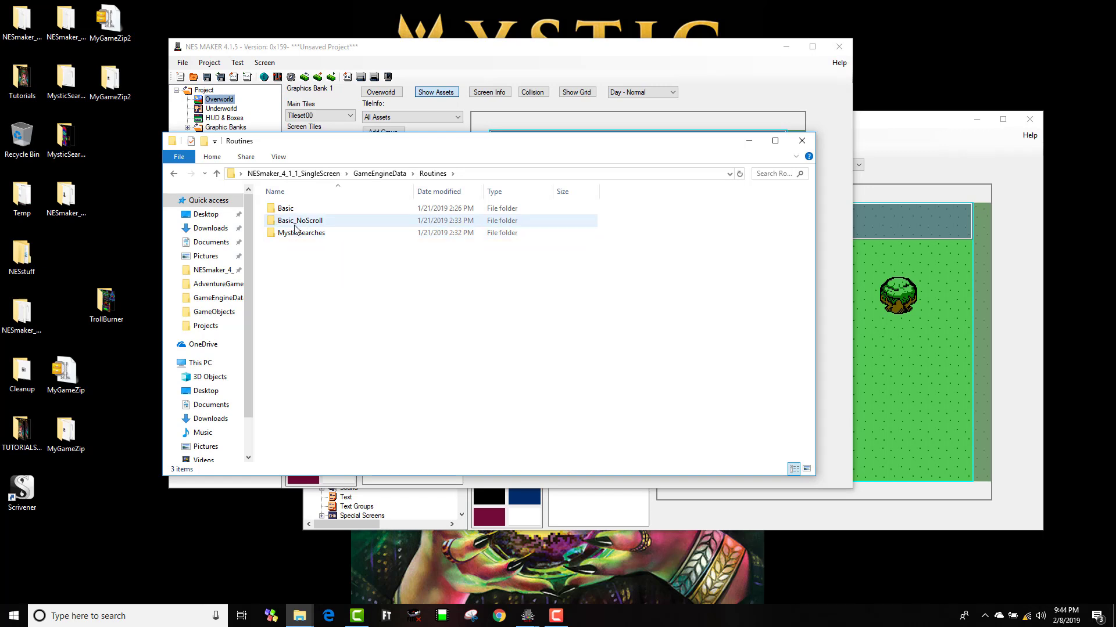
{"action": "mouse_move", "coordinate": [285, 208]}
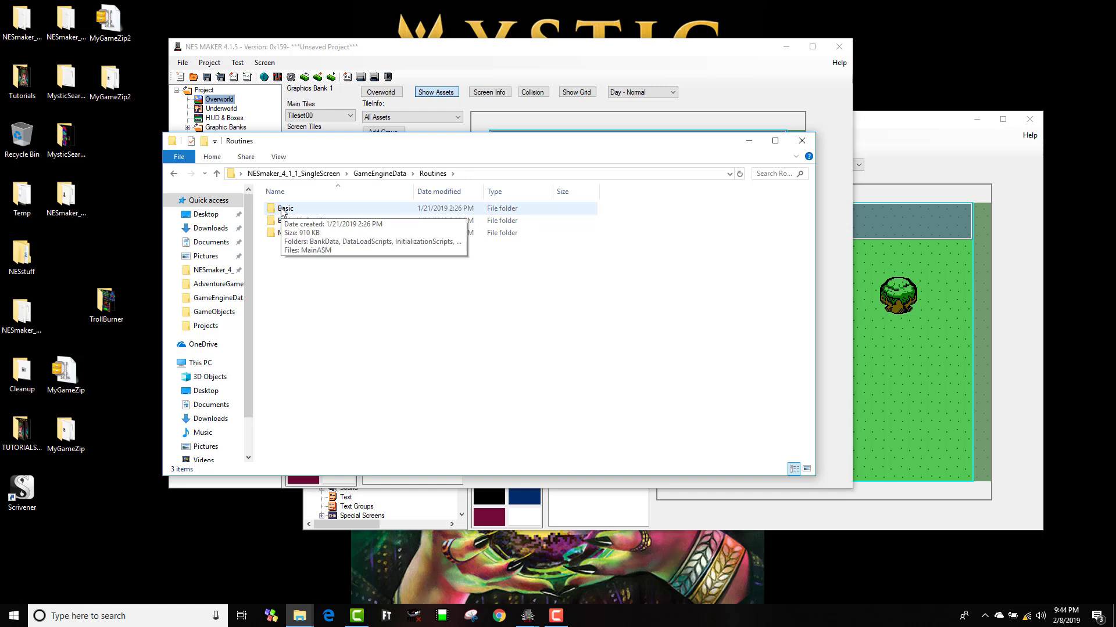
{"action": "mouse_move", "coordinate": [299, 219]}
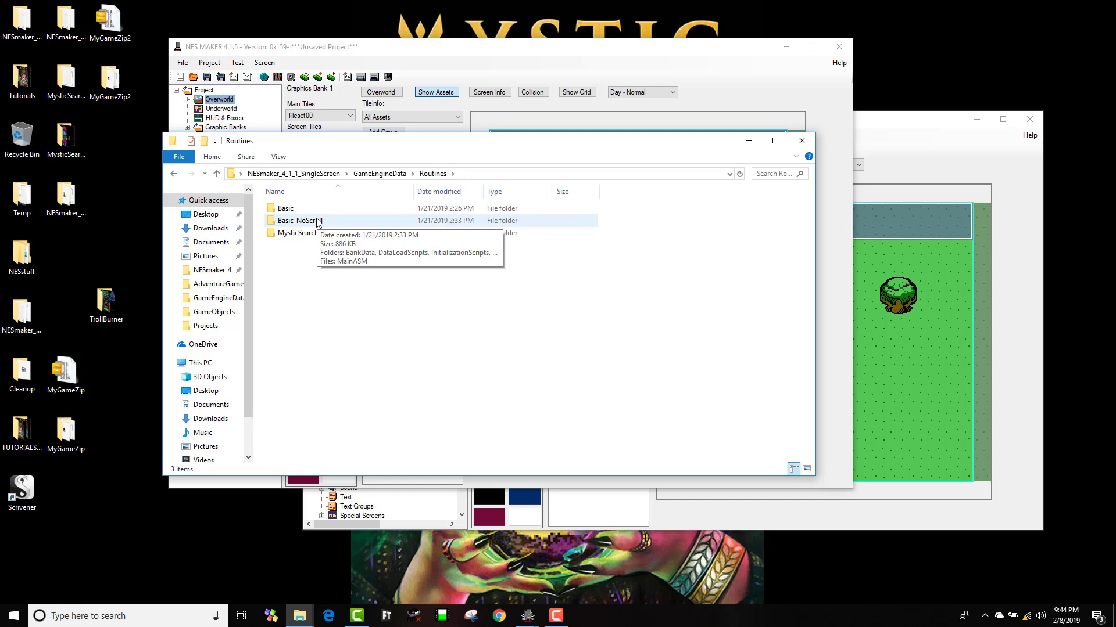
{"action": "double_click", "coordinate": [286, 208]}
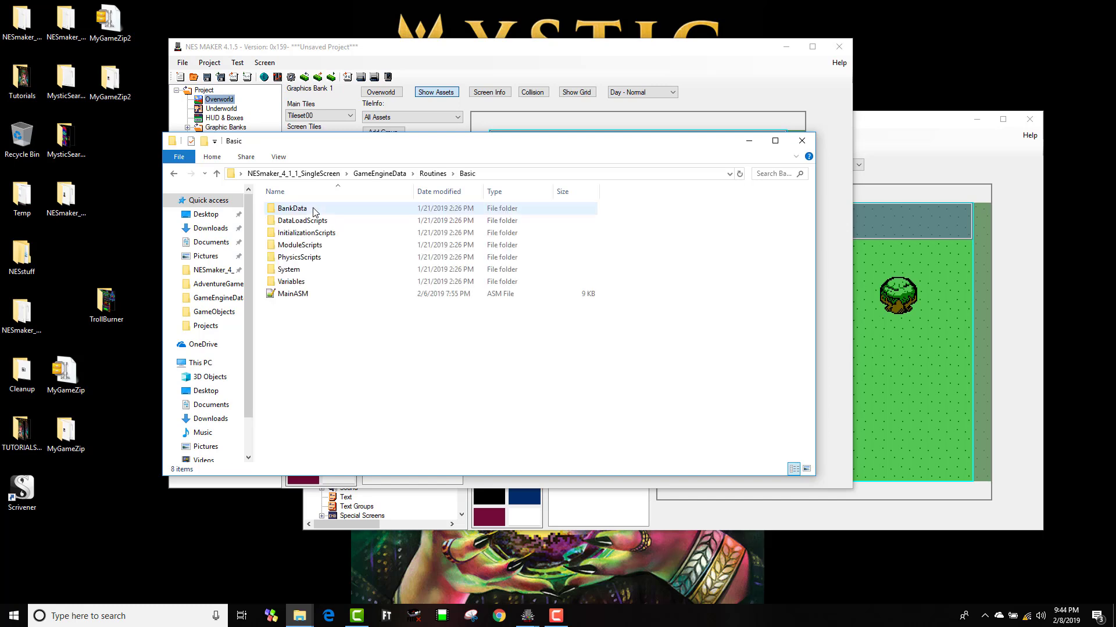
Step: Browse Basic's ModuleScripts, MovementScripts and System folders, then return up to Routines
{"action": "left_click", "coordinate": [293, 294]}
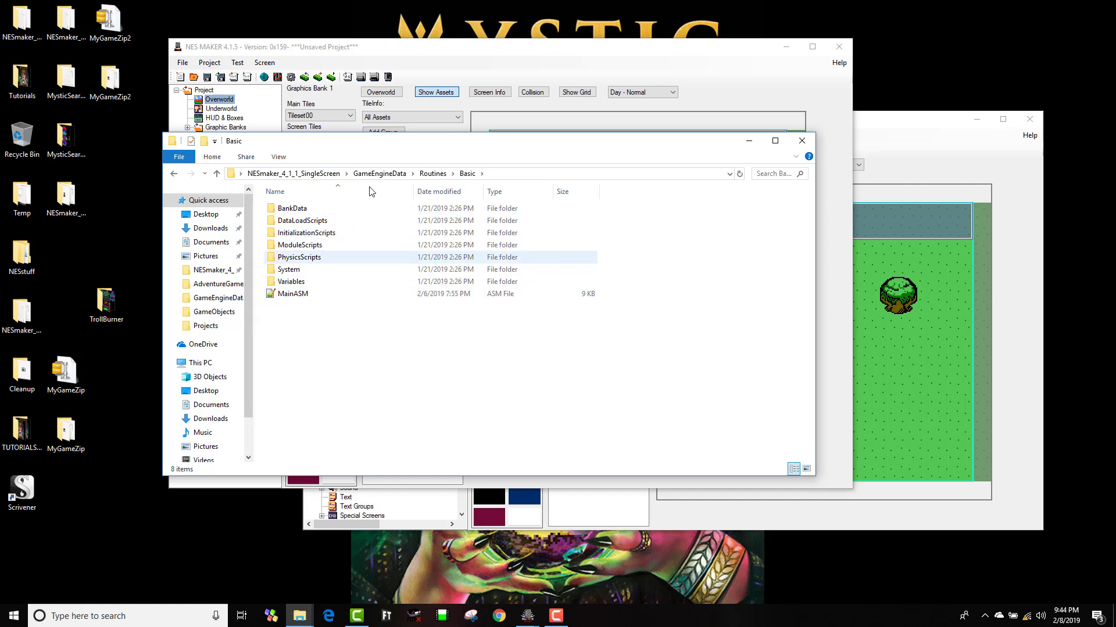
{"action": "mouse_move", "coordinate": [306, 256]}
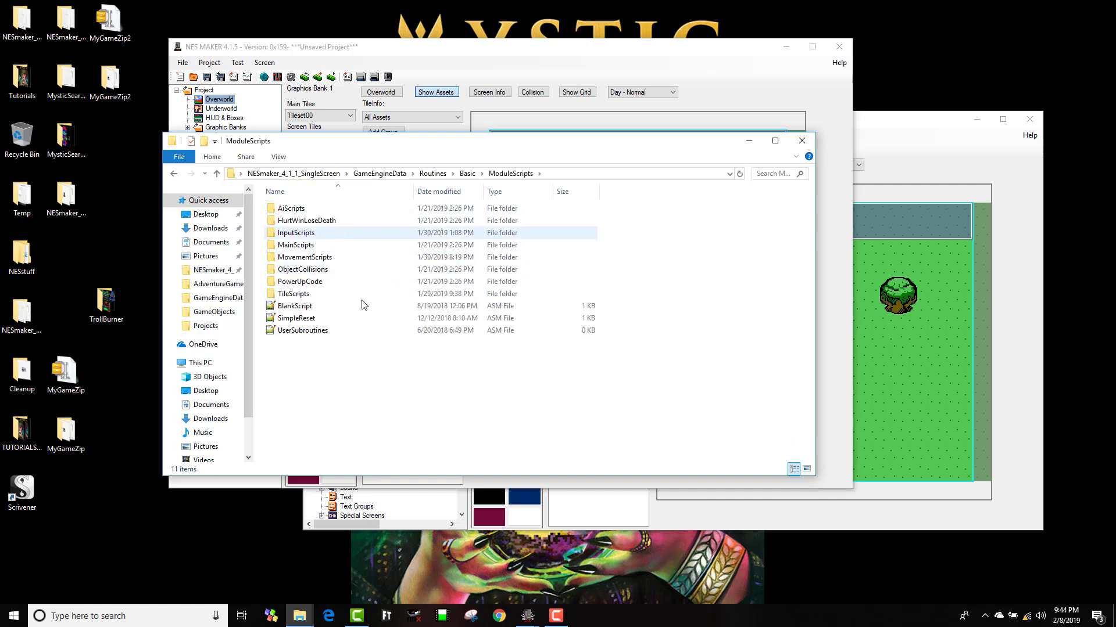
{"action": "left_click", "coordinate": [294, 294]}
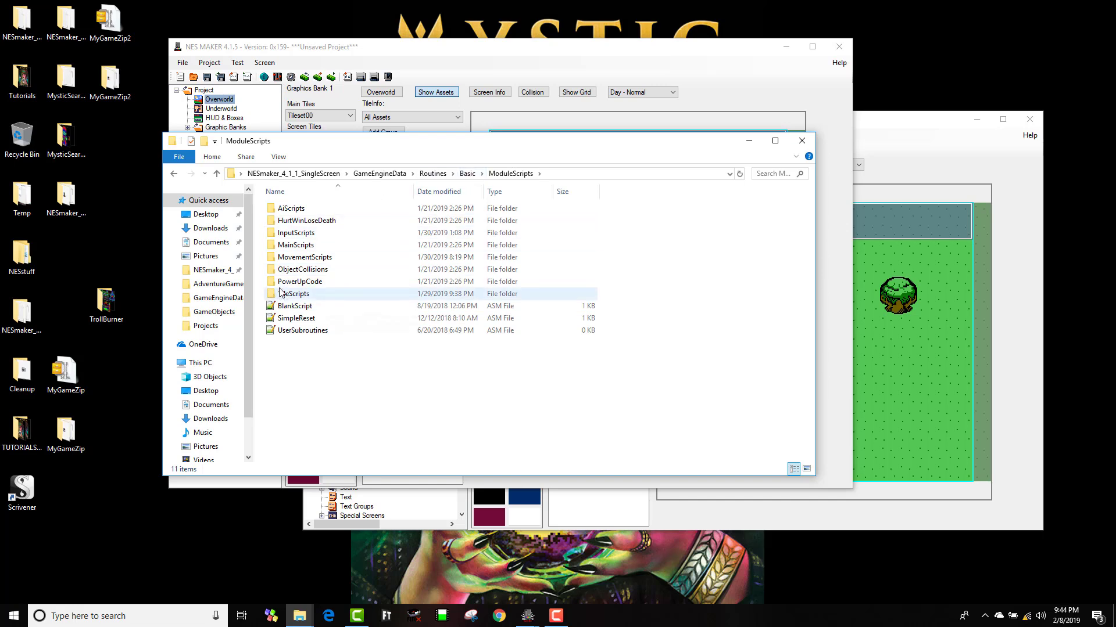
{"action": "double_click", "coordinate": [304, 257]}
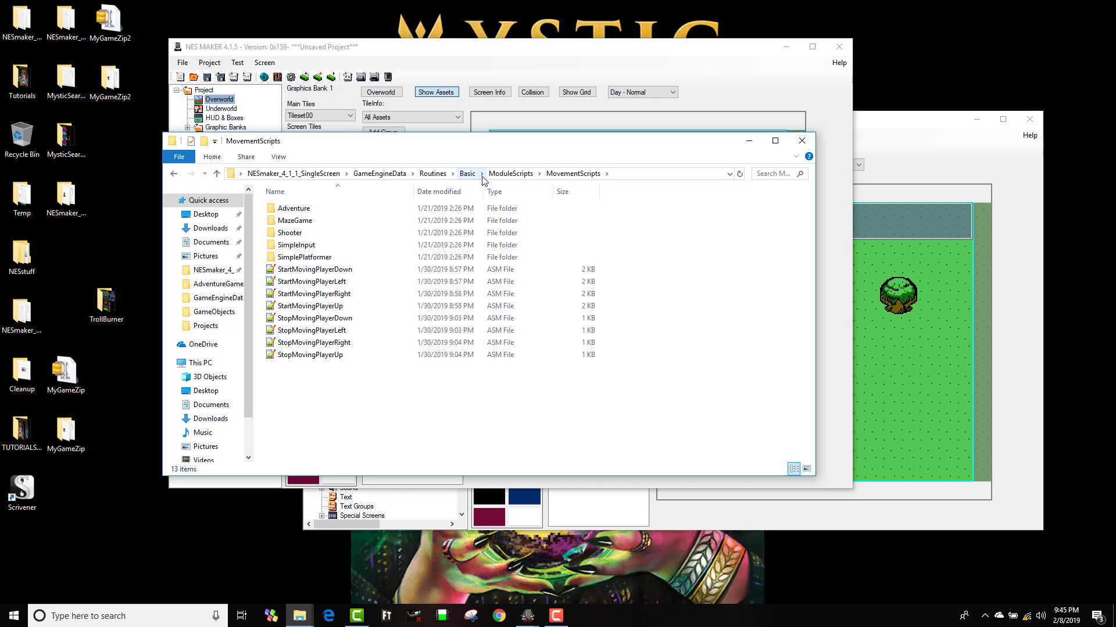
{"action": "left_click", "coordinate": [467, 173]}
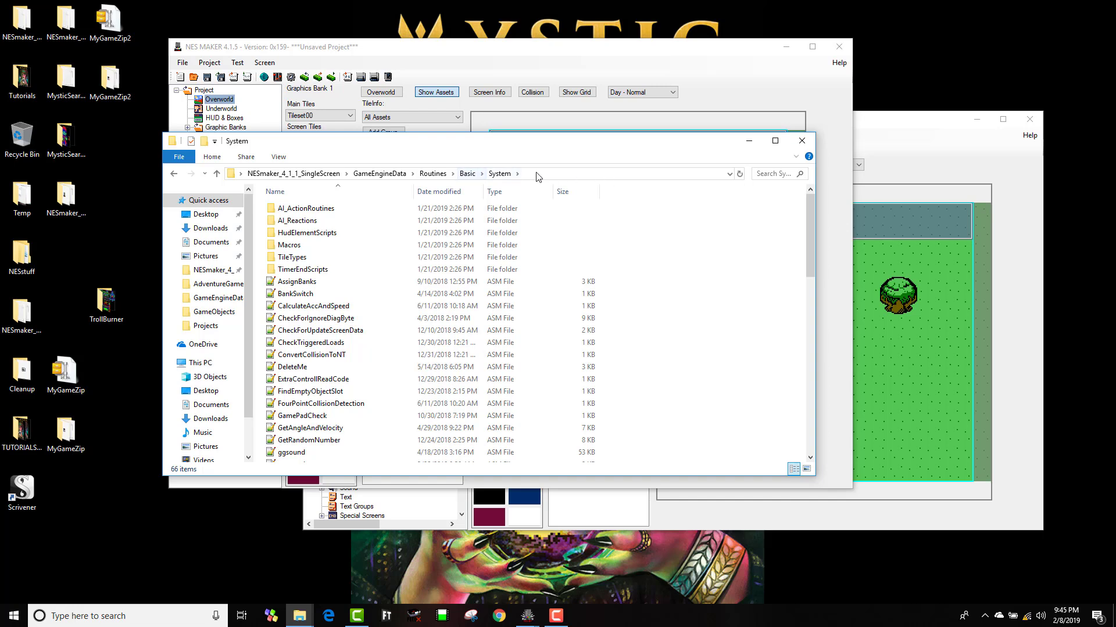
{"action": "left_click", "coordinate": [432, 173]}
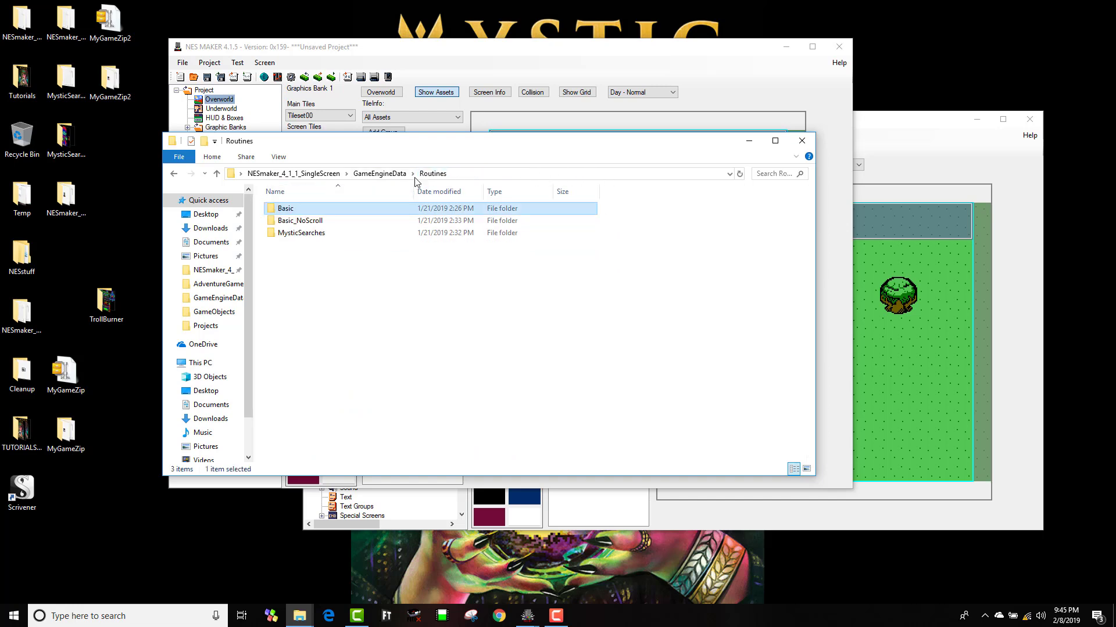
Step: Browse Basic_NoScroll's ModuleScripts and MovementScripts folders, then go back up to Basic_NoScroll
{"action": "double_click", "coordinate": [300, 219]}
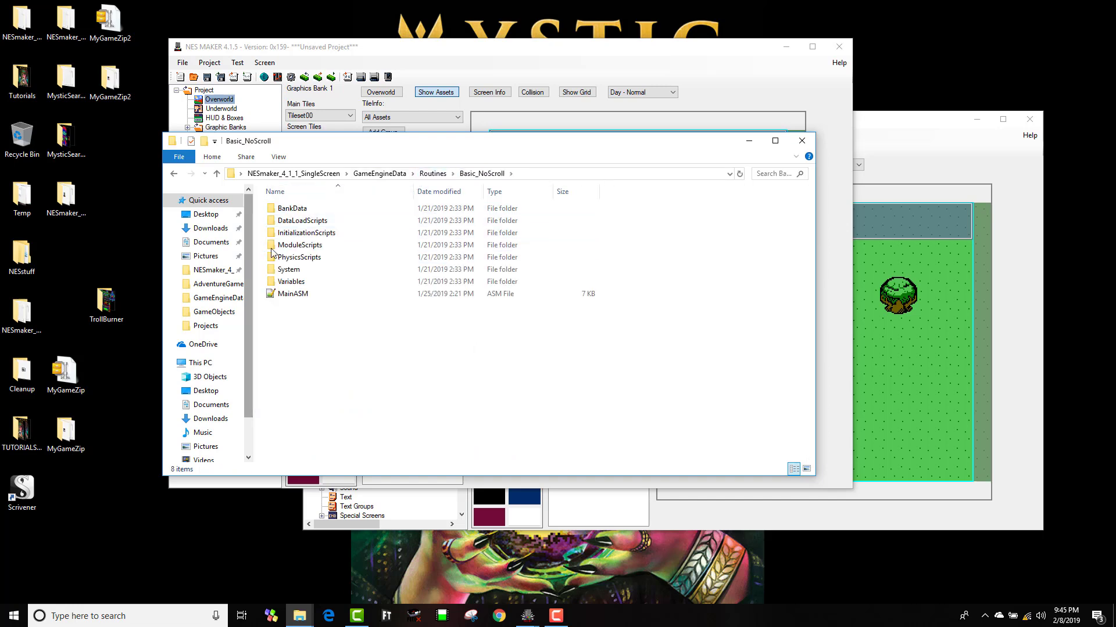
{"action": "double_click", "coordinate": [300, 244]}
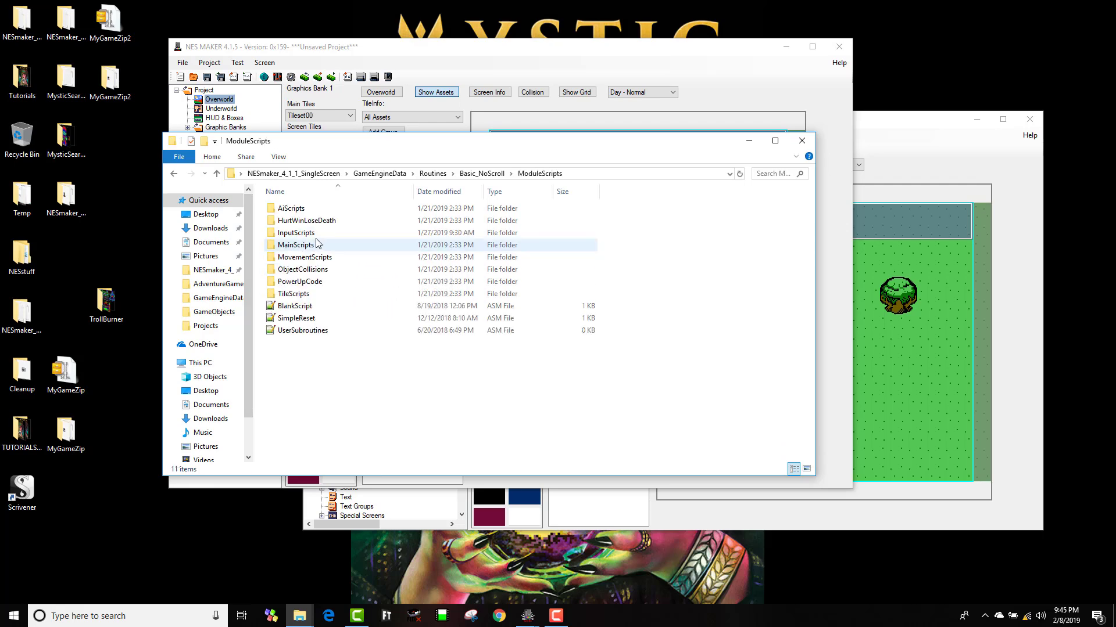
{"action": "double_click", "coordinate": [304, 257]}
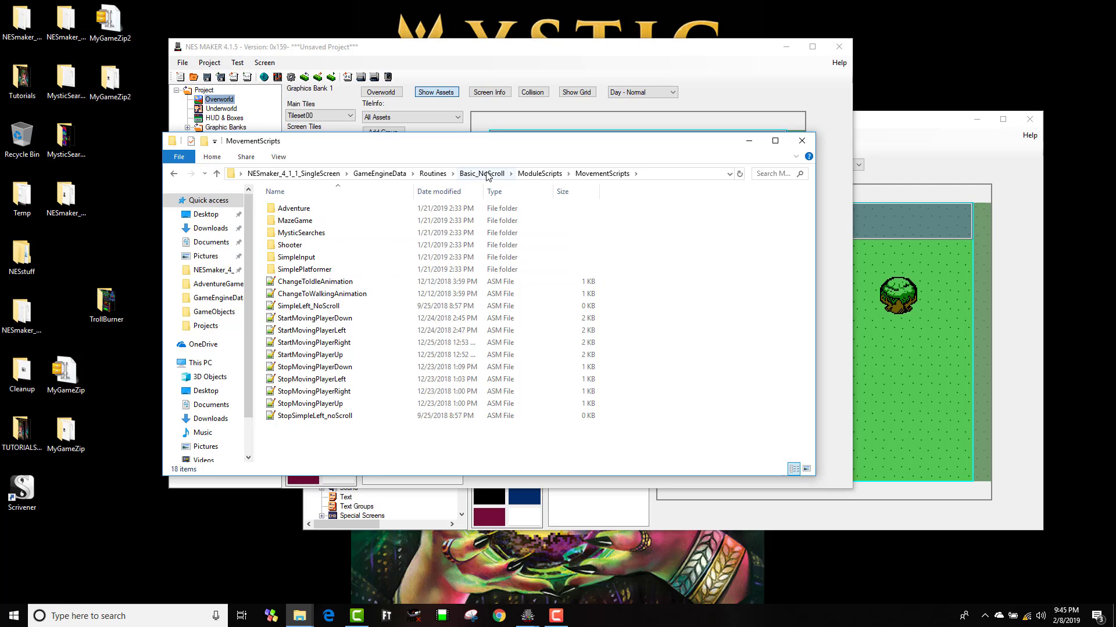
{"action": "left_click", "coordinate": [482, 173]}
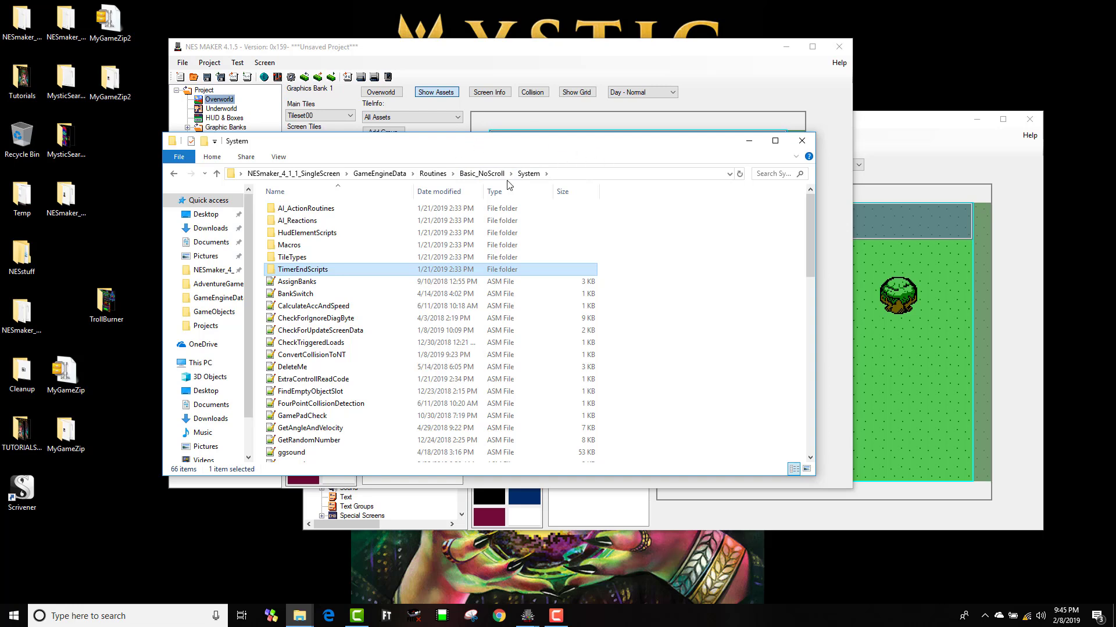
{"action": "mouse_move", "coordinate": [564, 172]}
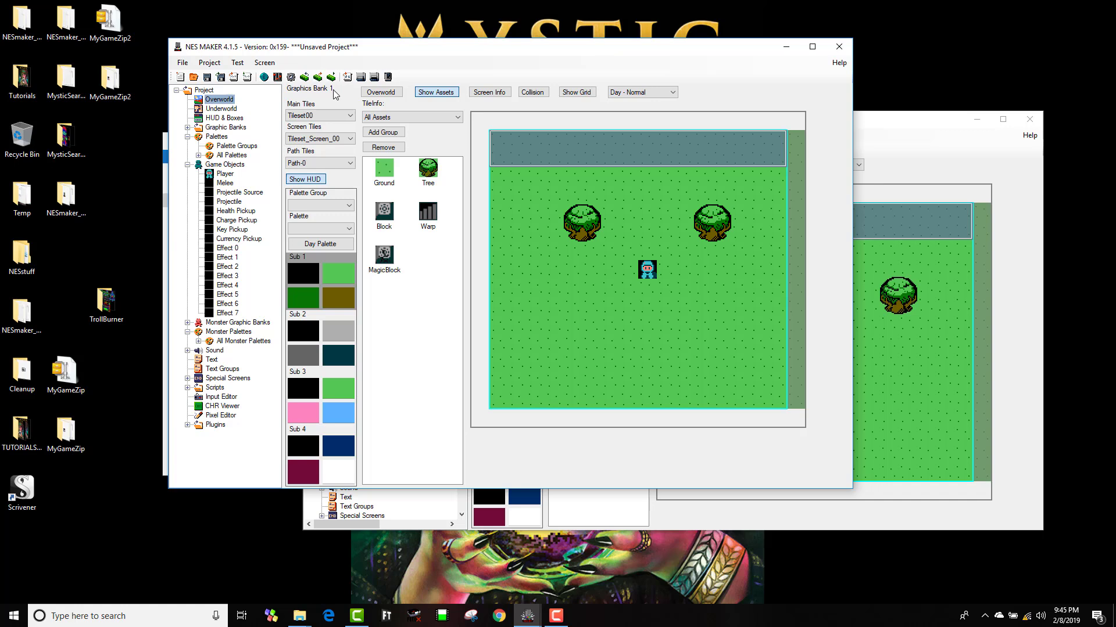
{"action": "left_click", "coordinate": [535, 177]}
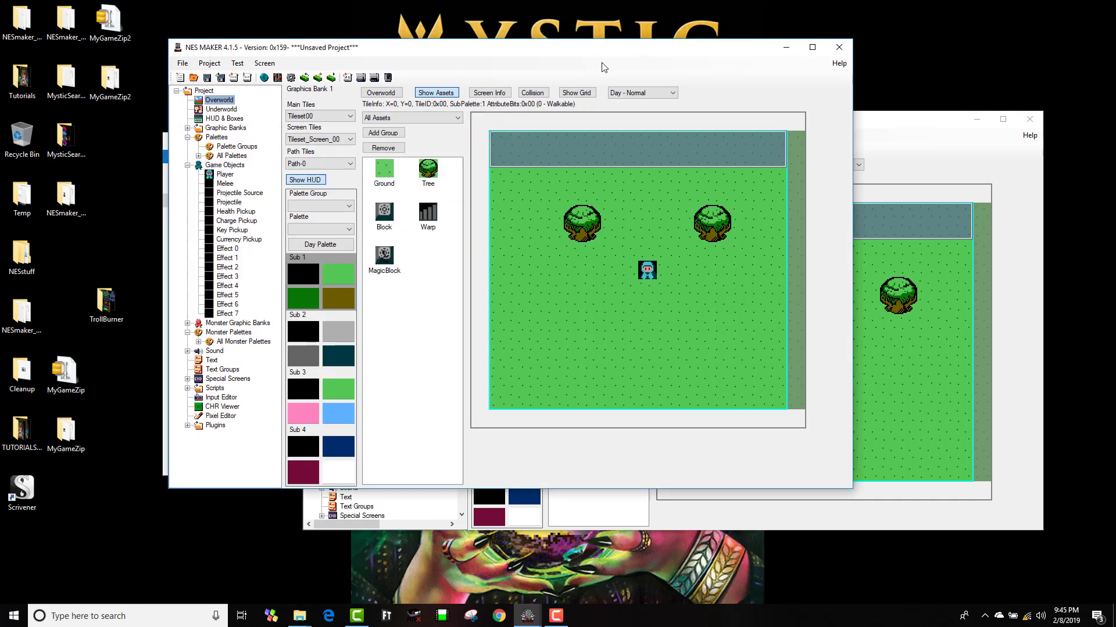
{"action": "left_click", "coordinate": [209, 63]}
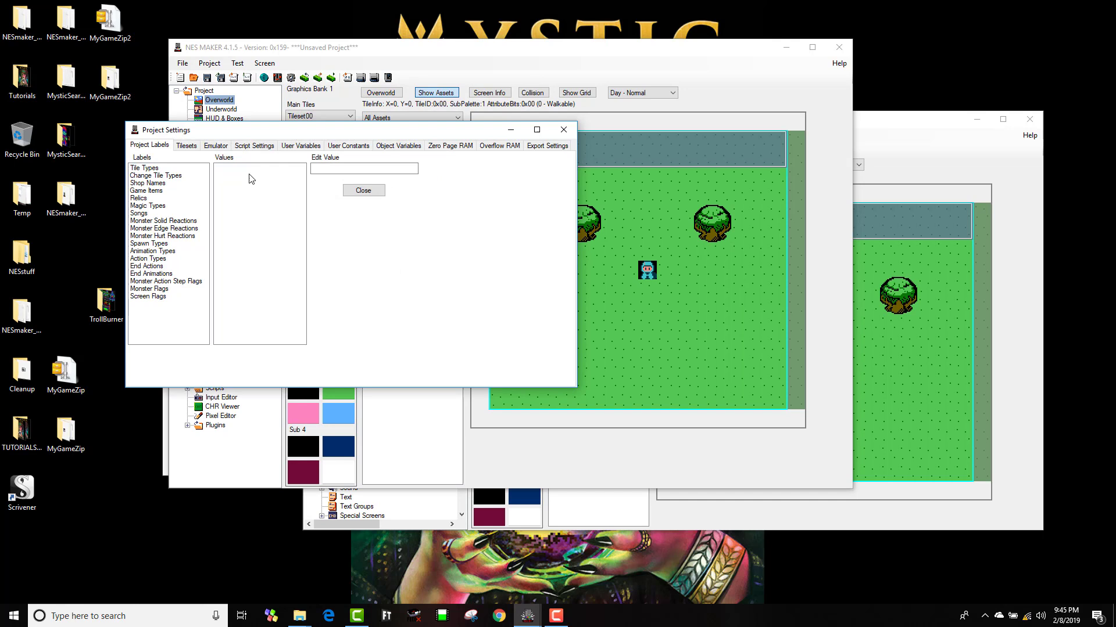
{"action": "left_click", "coordinate": [254, 145]}
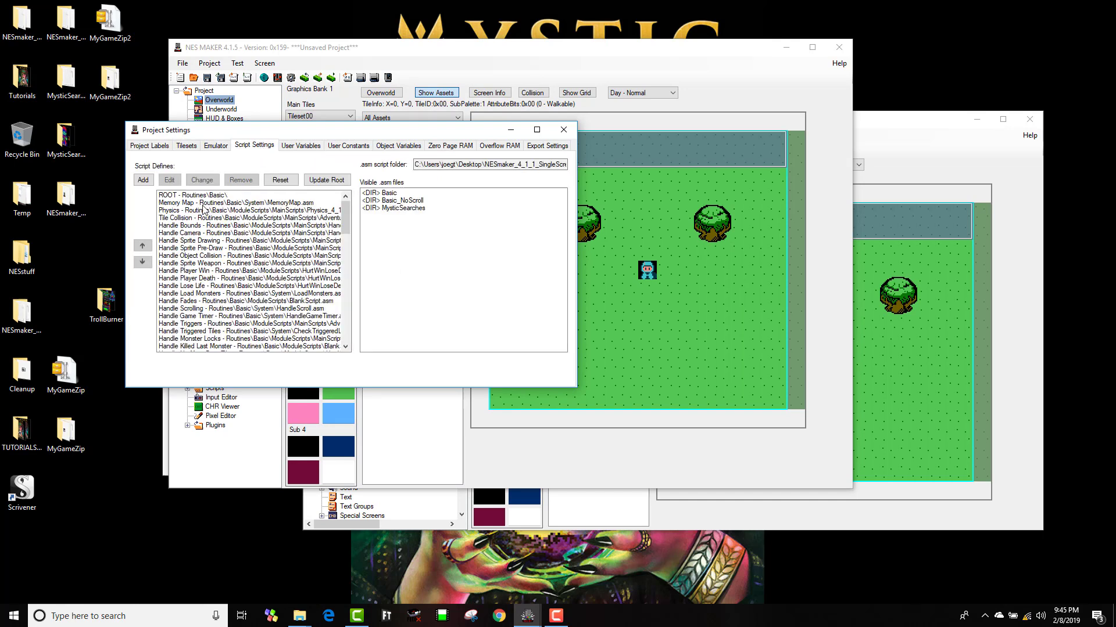
{"action": "mouse_move", "coordinate": [237, 225]}
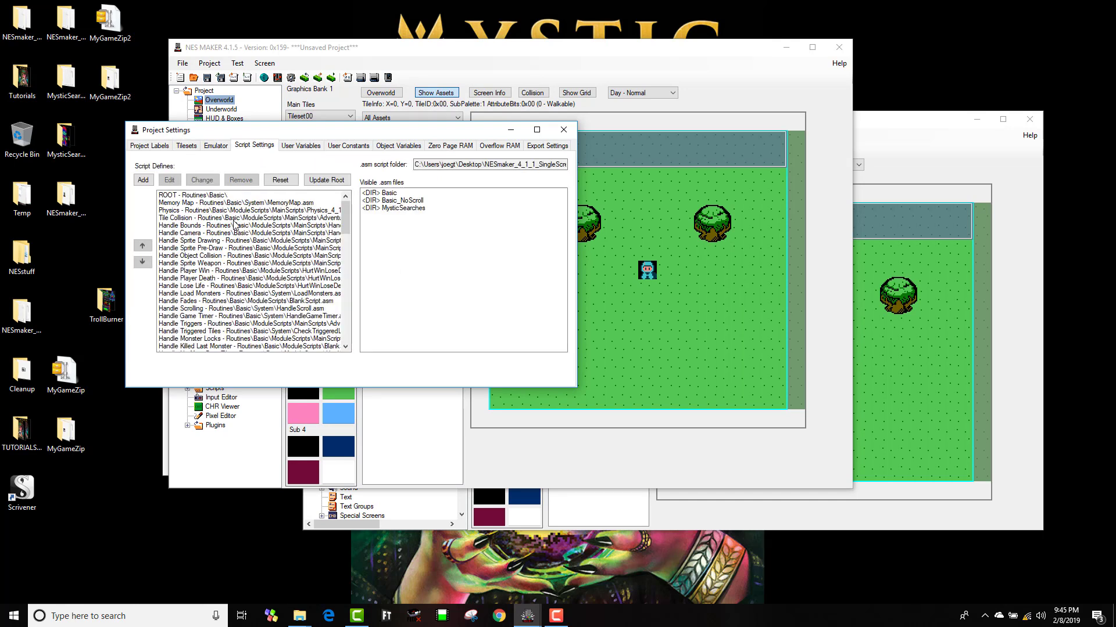
{"action": "mouse_move", "coordinate": [913, 121]}
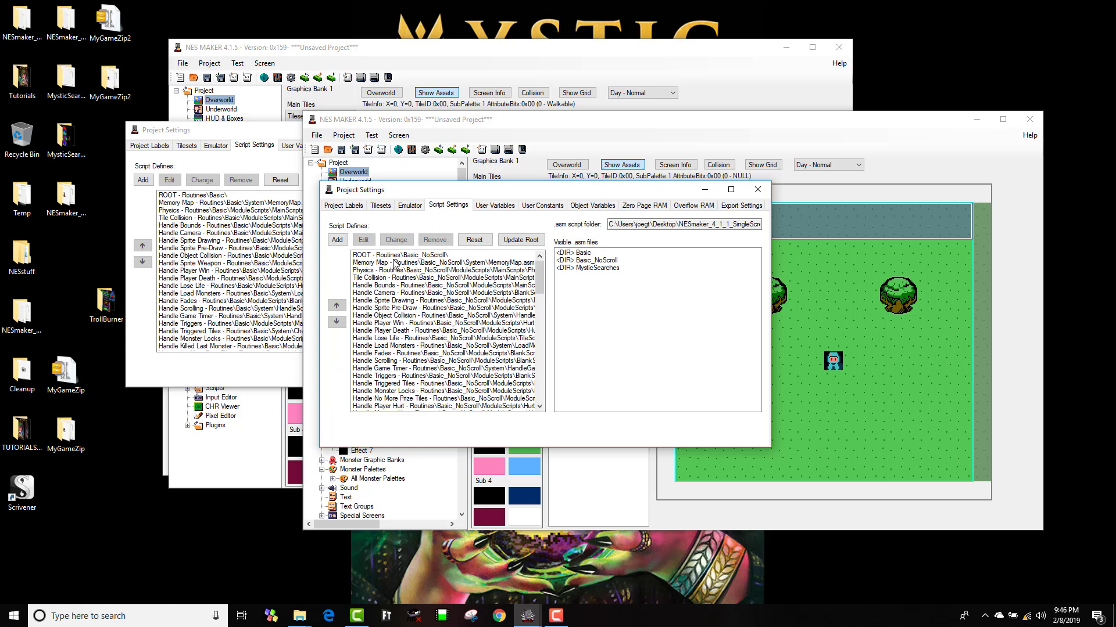
{"action": "mouse_move", "coordinate": [756, 189]}
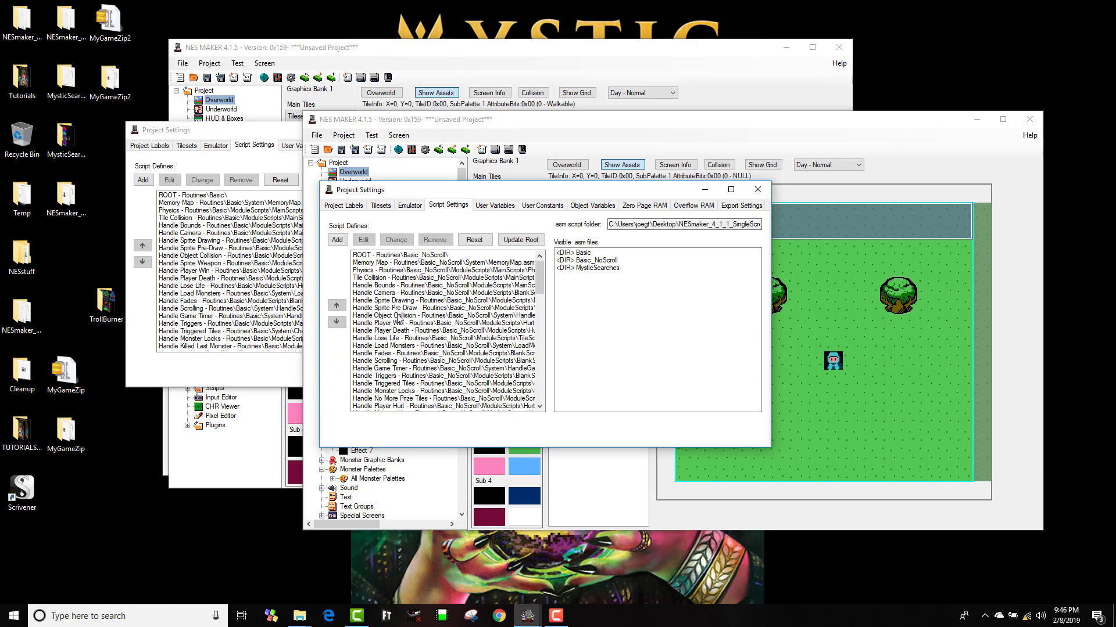
{"action": "mouse_move", "coordinate": [548, 153]}
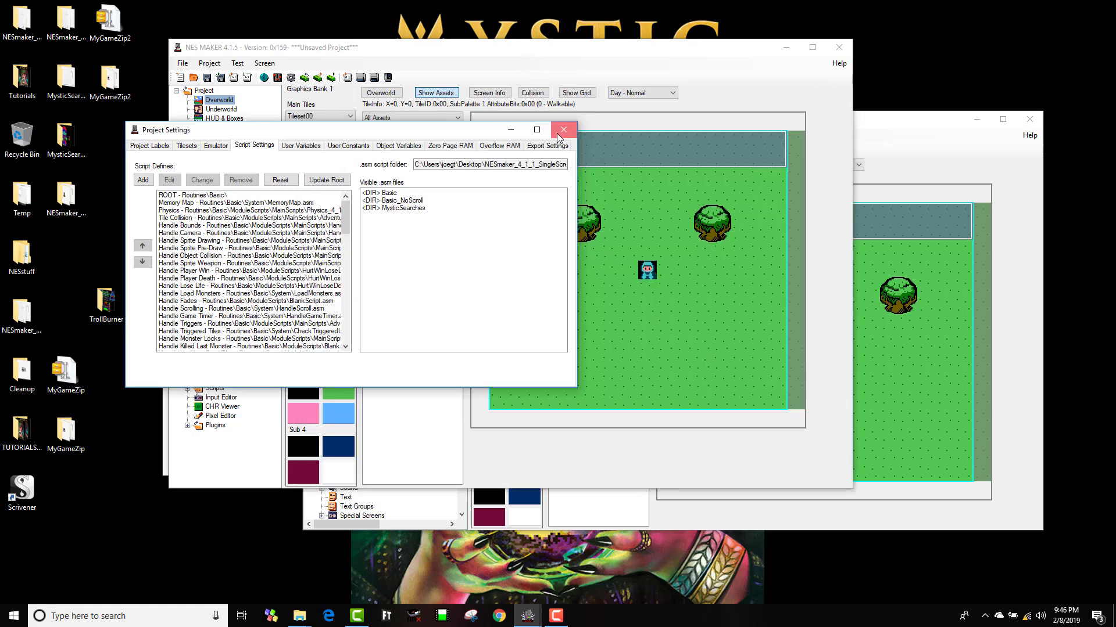
{"action": "left_click", "coordinate": [563, 130]}
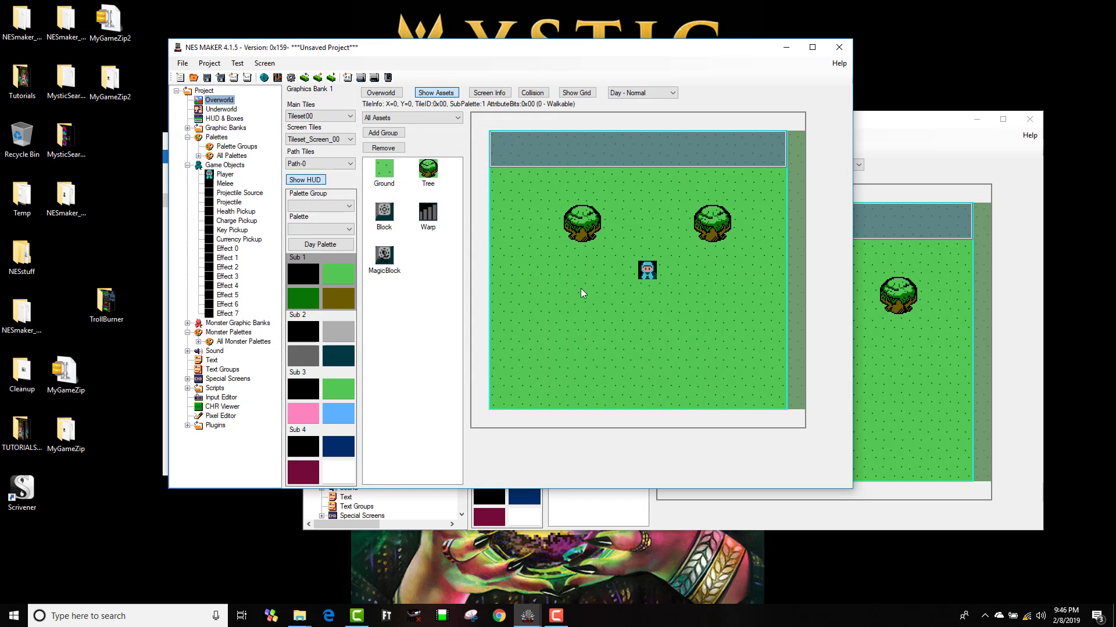
Step: Check the overworld screen's scroll settings in Screen Info, then export and run in Mesen
{"action": "left_click", "coordinate": [535, 306]}
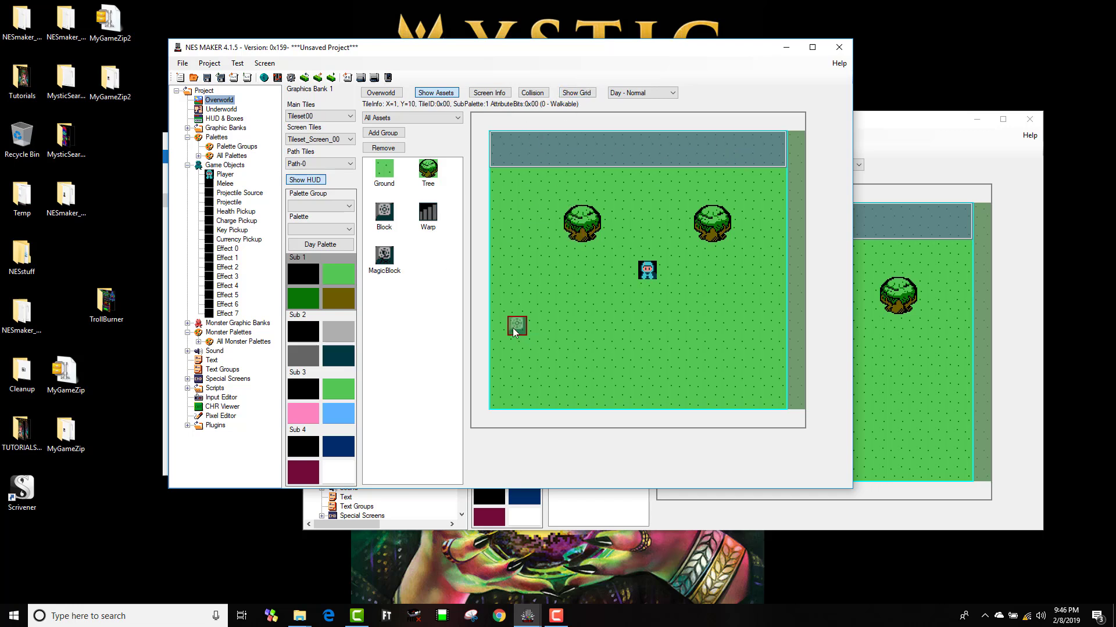
{"action": "left_click", "coordinate": [516, 326]}
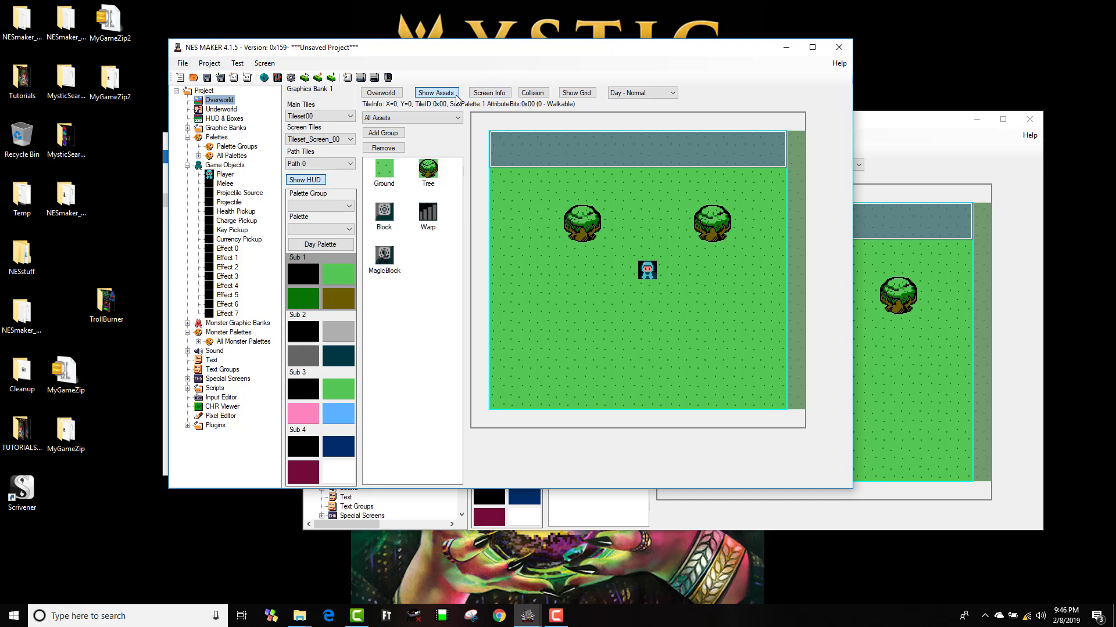
{"action": "left_click", "coordinate": [488, 93]}
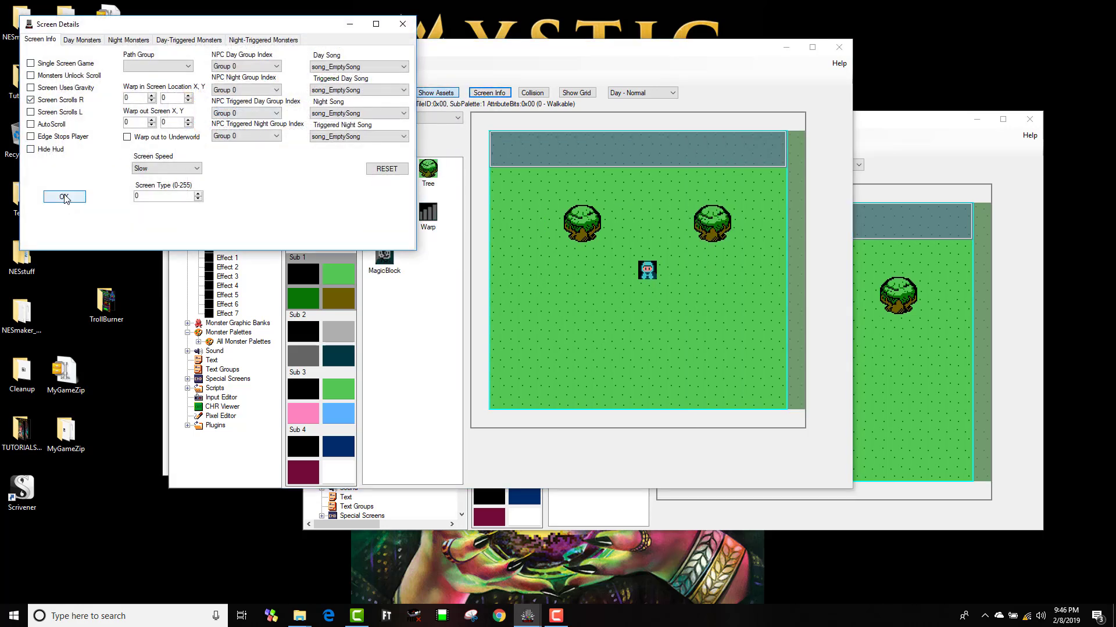
{"action": "left_click", "coordinate": [63, 197]}
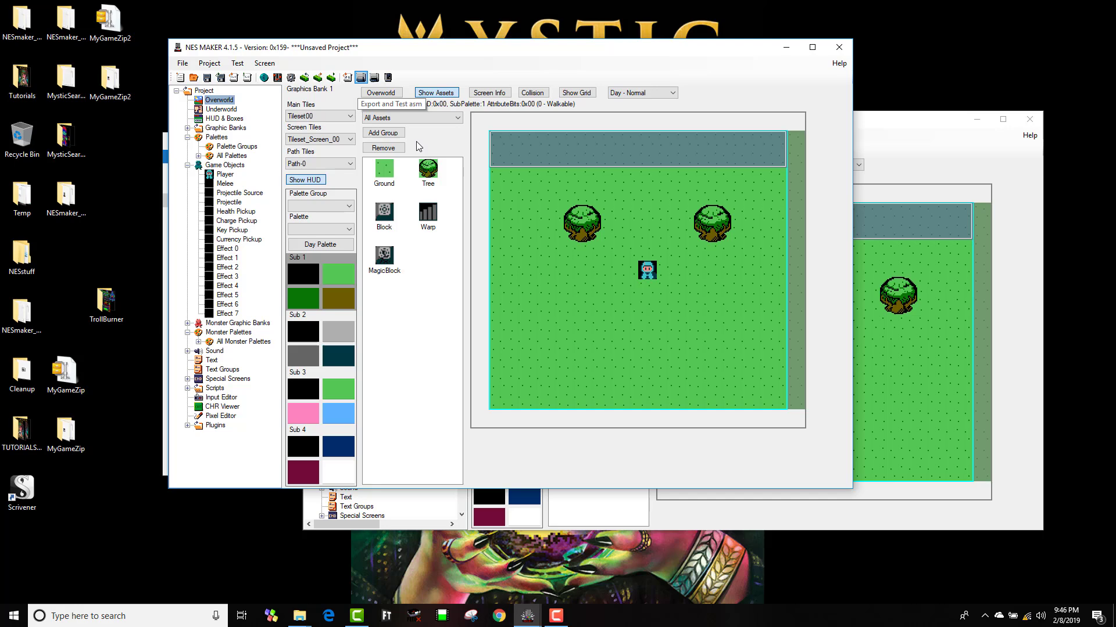
{"action": "left_click", "coordinate": [390, 104]}
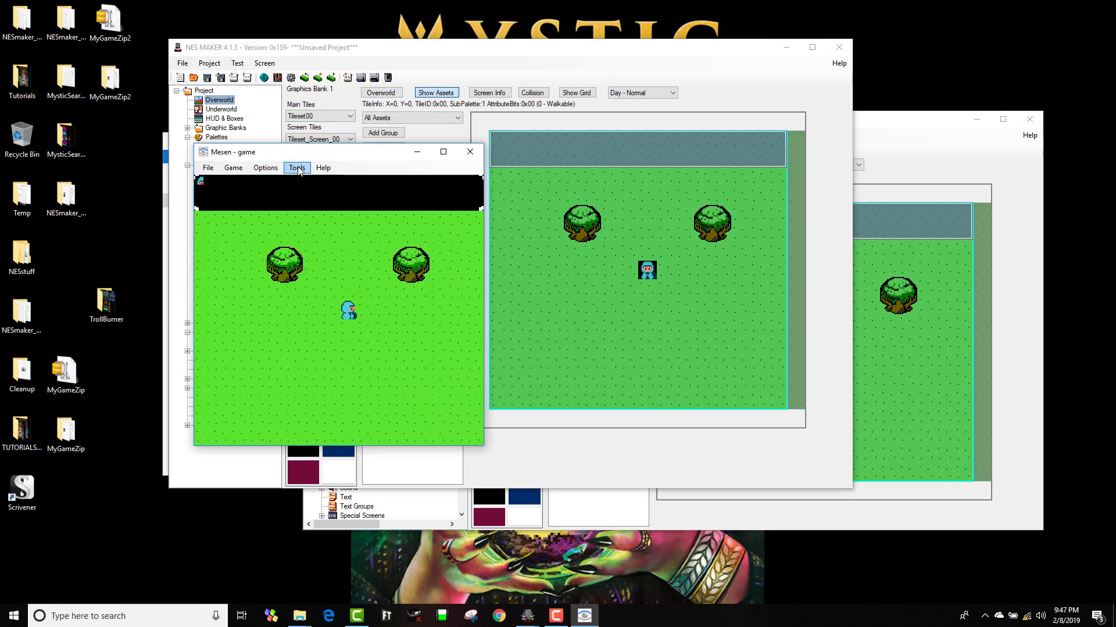
Step: Inspect nametable tile info and on-screen sprites in Mesen's PPU Viewer, then close Mesen
{"action": "left_click", "coordinate": [295, 168]}
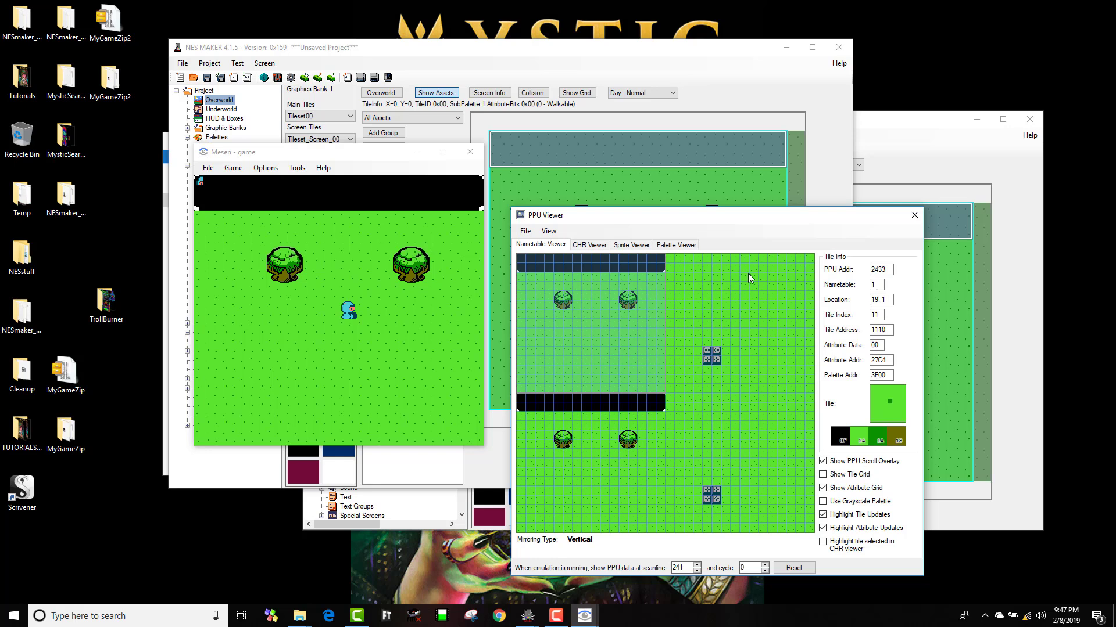
{"action": "left_click", "coordinate": [498, 250]}
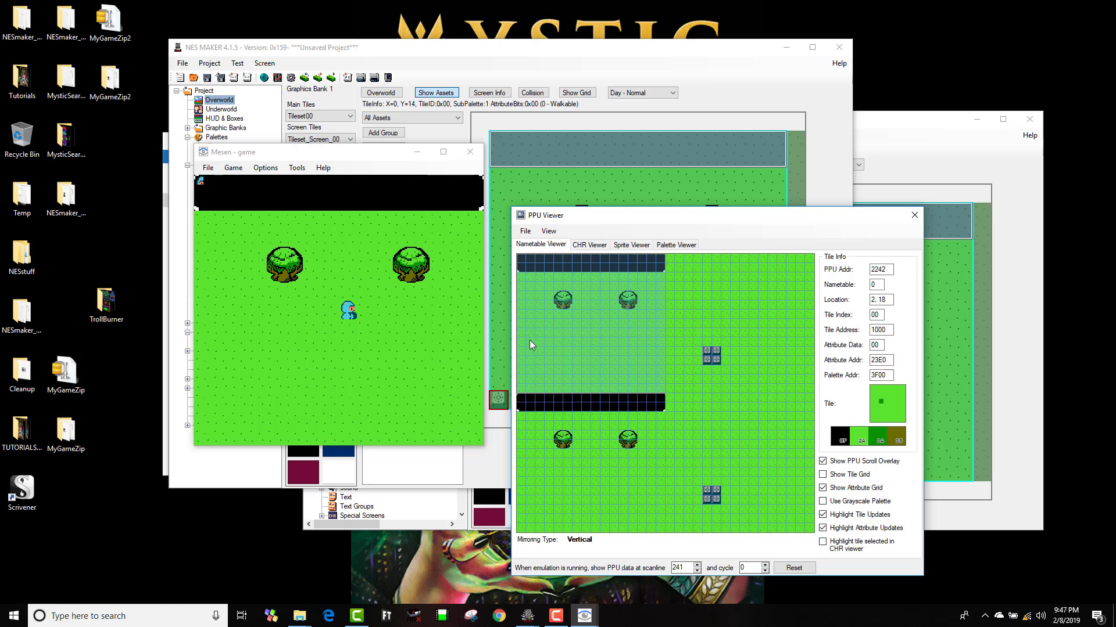
{"action": "left_click", "coordinate": [630, 244]}
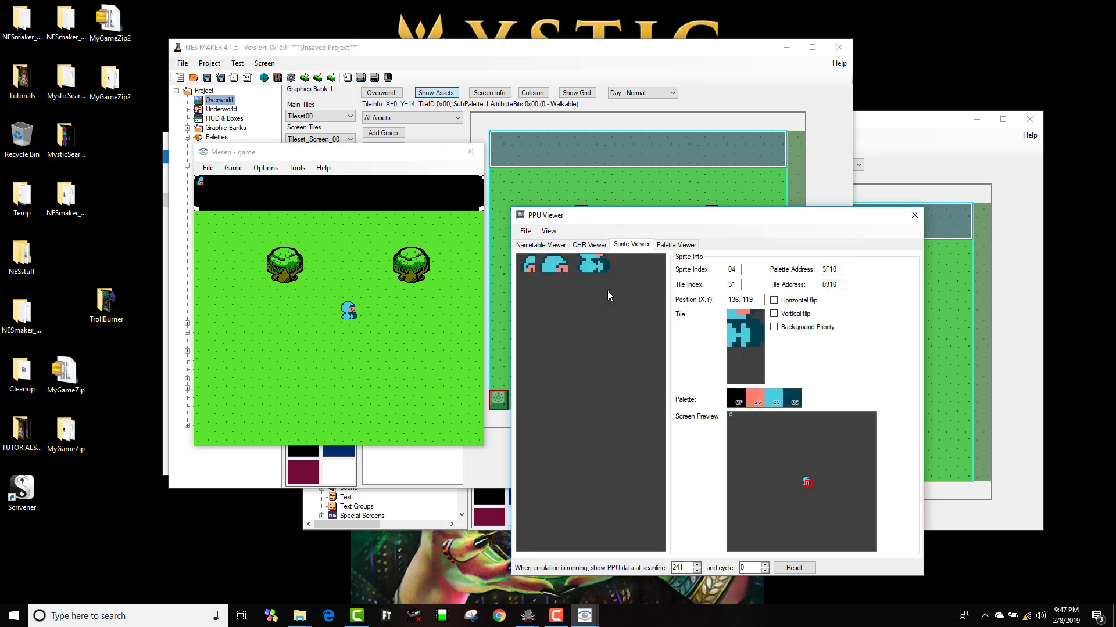
{"action": "left_click", "coordinate": [541, 244]}
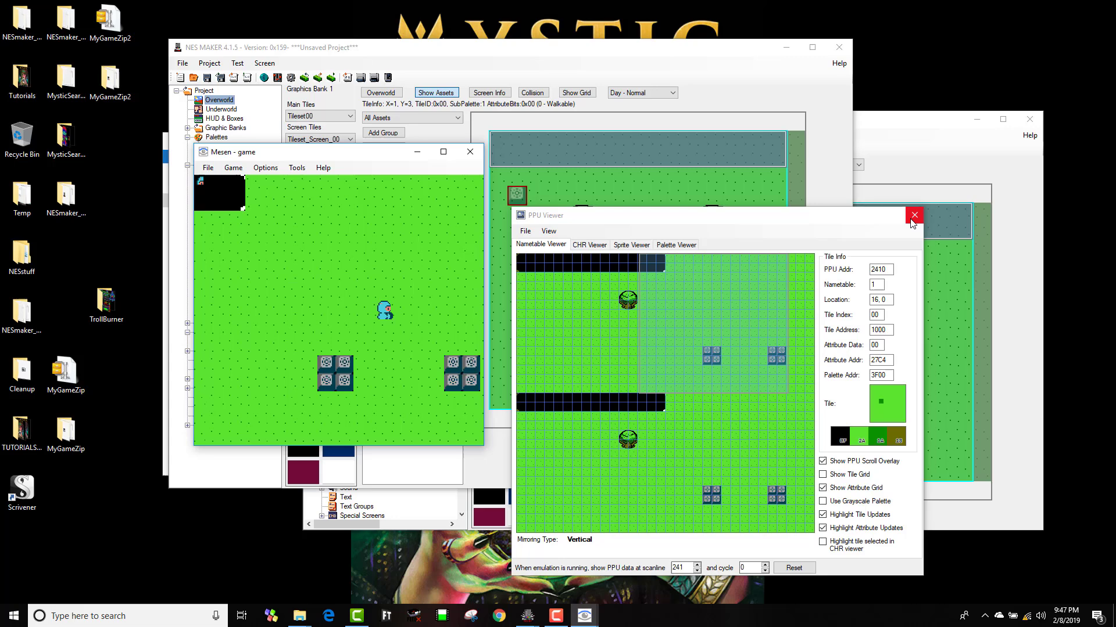
{"action": "mouse_move", "coordinate": [894, 221]}
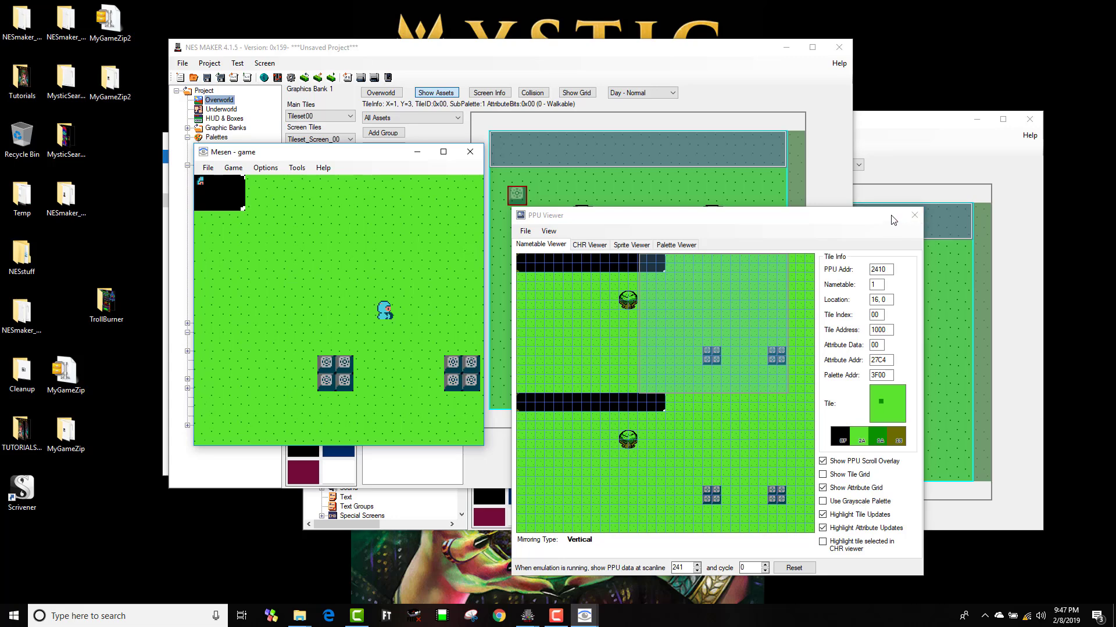
{"action": "mouse_move", "coordinate": [868, 167]}
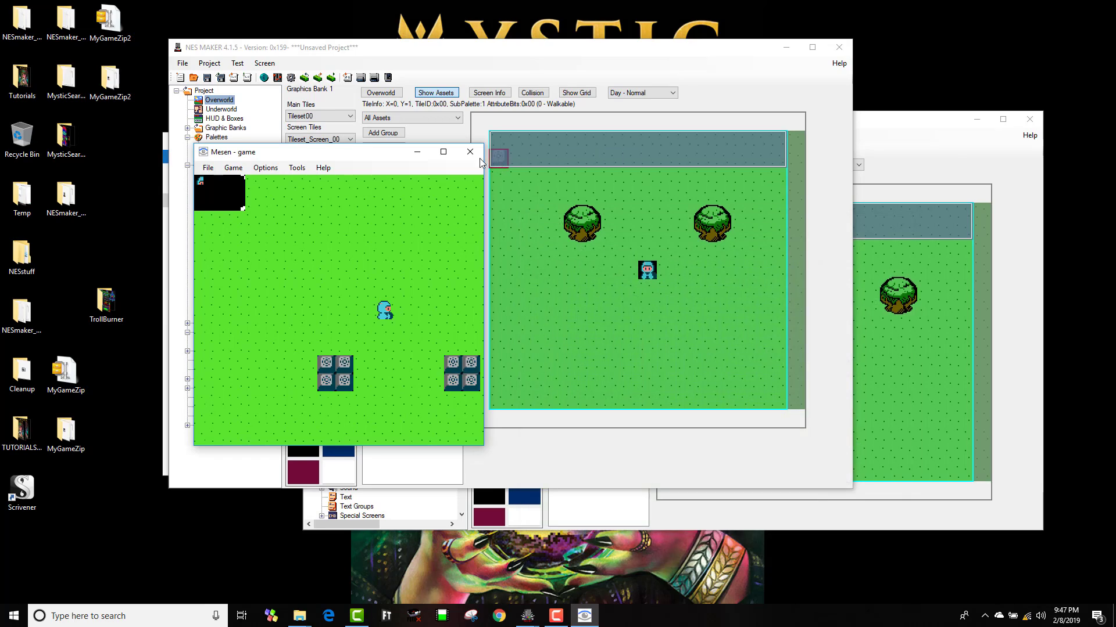
{"action": "left_click", "coordinate": [469, 152]}
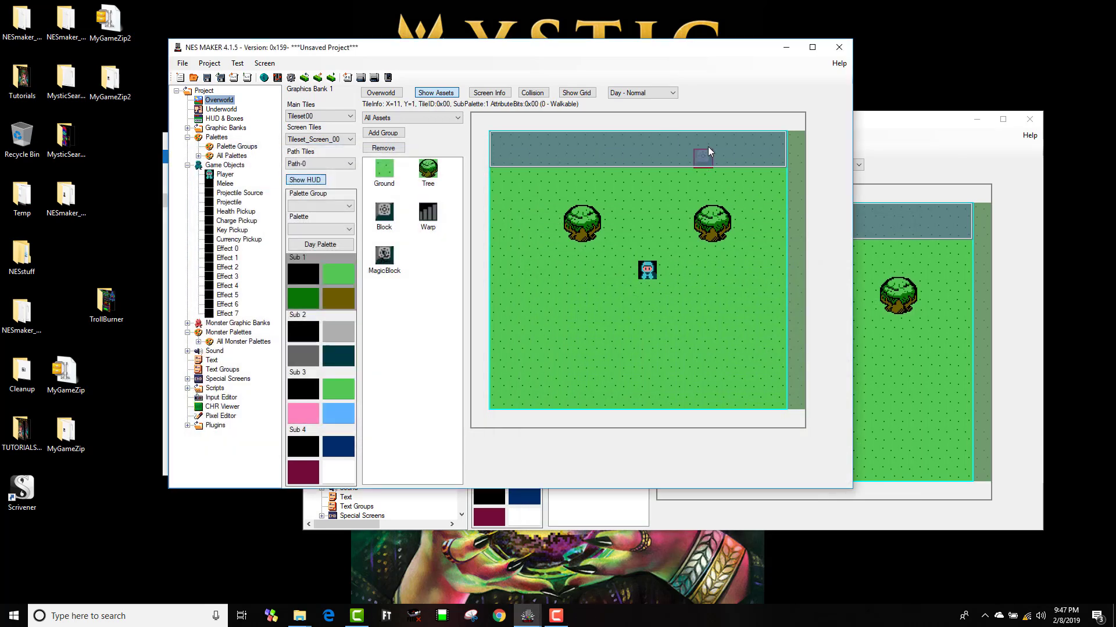
Step: Check the second project's Project Settings scripts, then export and test it in Mesen
{"action": "left_click", "coordinate": [554, 251]}
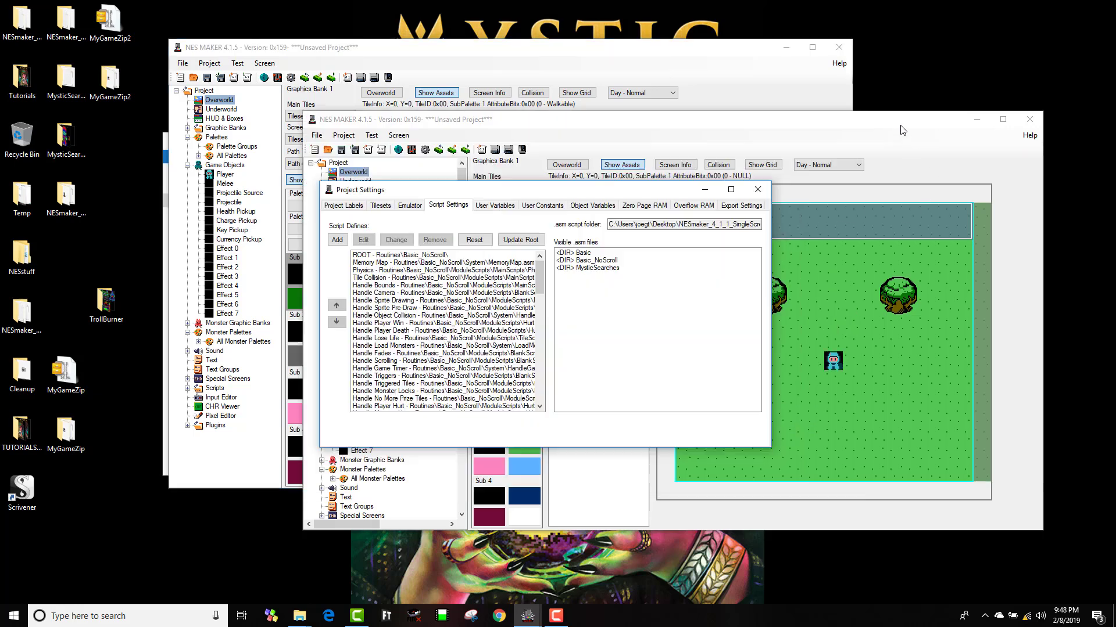
{"action": "left_click", "coordinate": [757, 189]}
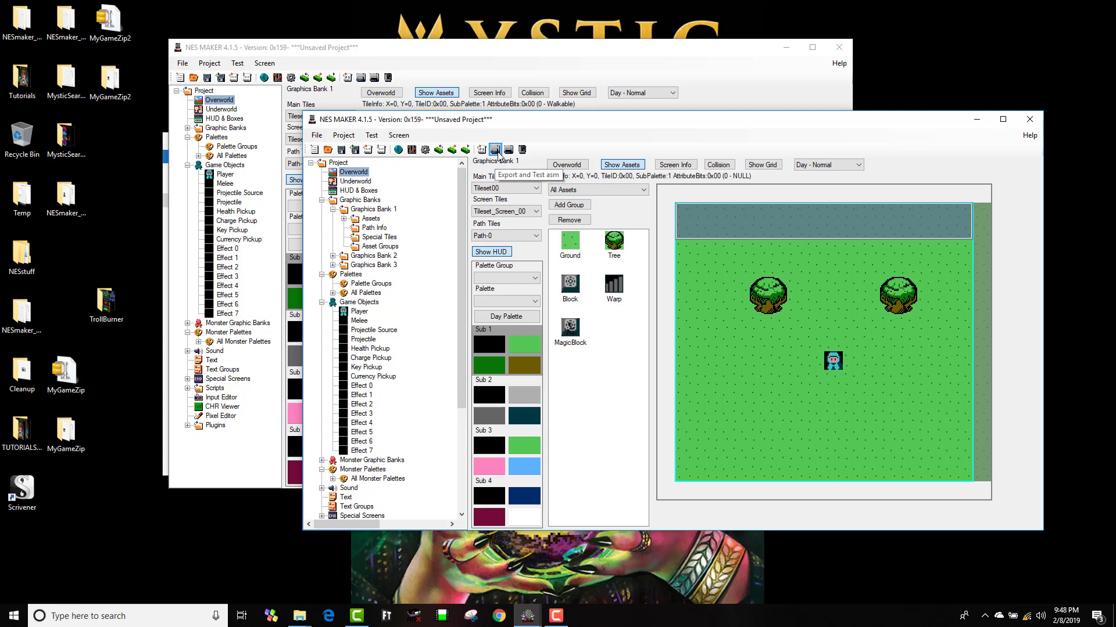
{"action": "left_click", "coordinate": [498, 150]}
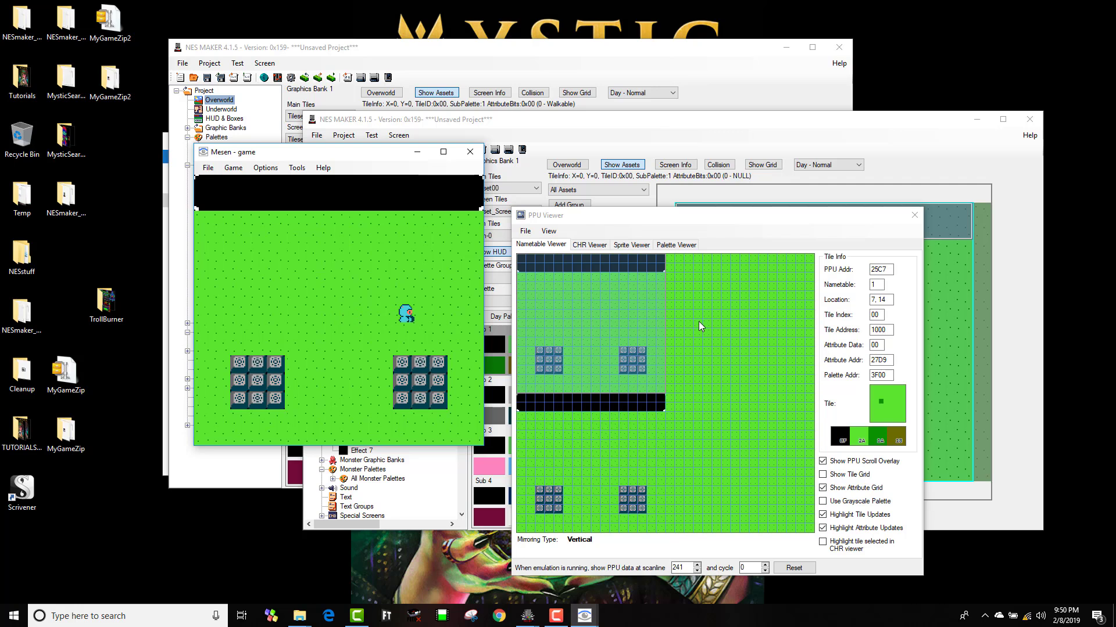
{"action": "mouse_move", "coordinate": [728, 311]}
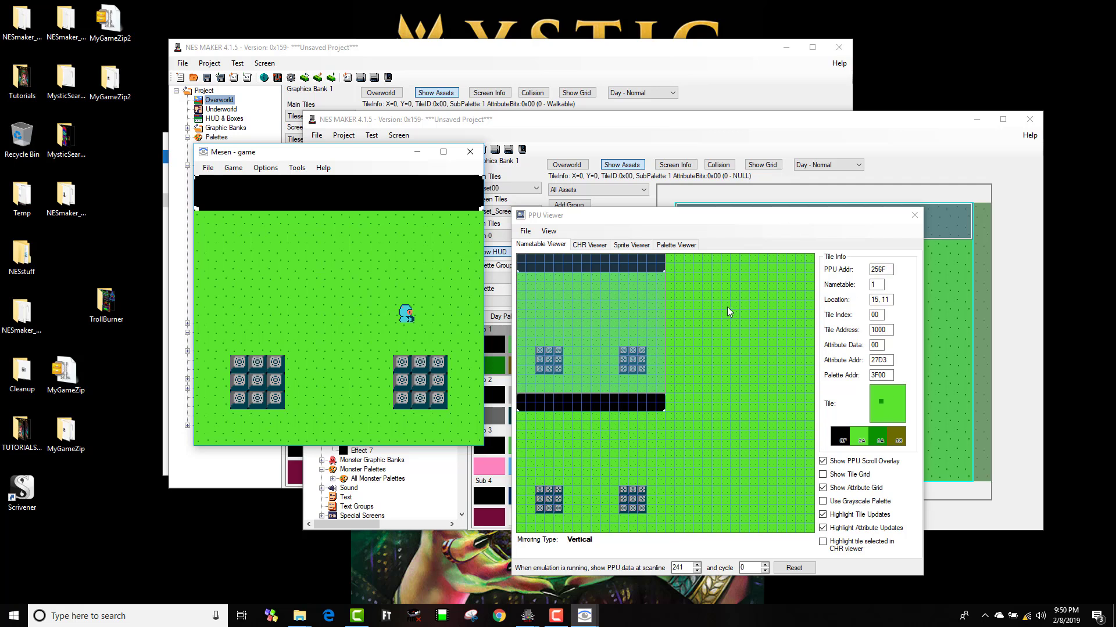
{"action": "mouse_move", "coordinate": [742, 339]}
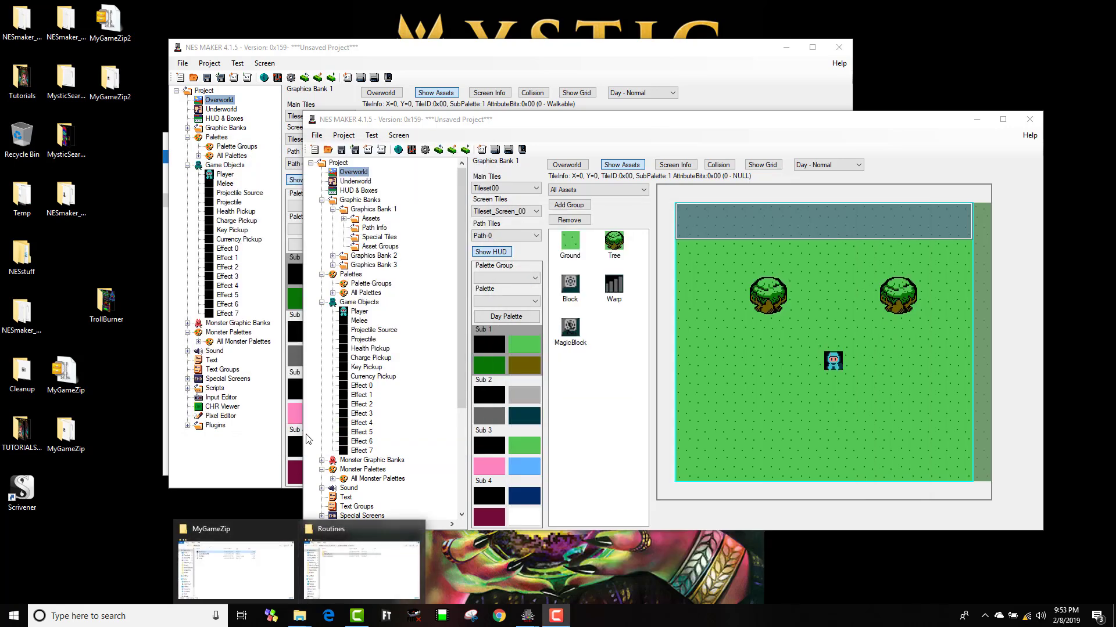
Step: In the first project's HUD settings, enable Sprite Zero Detection and place the sprite 0 marker
{"action": "left_click", "coordinate": [776, 323]}
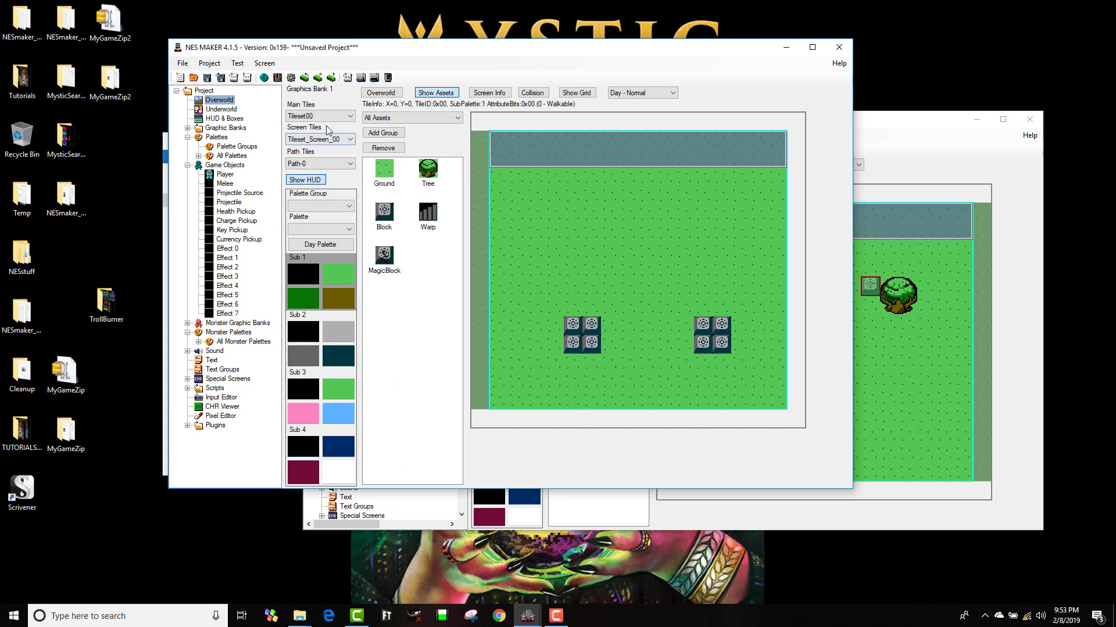
{"action": "left_click", "coordinate": [224, 118]}
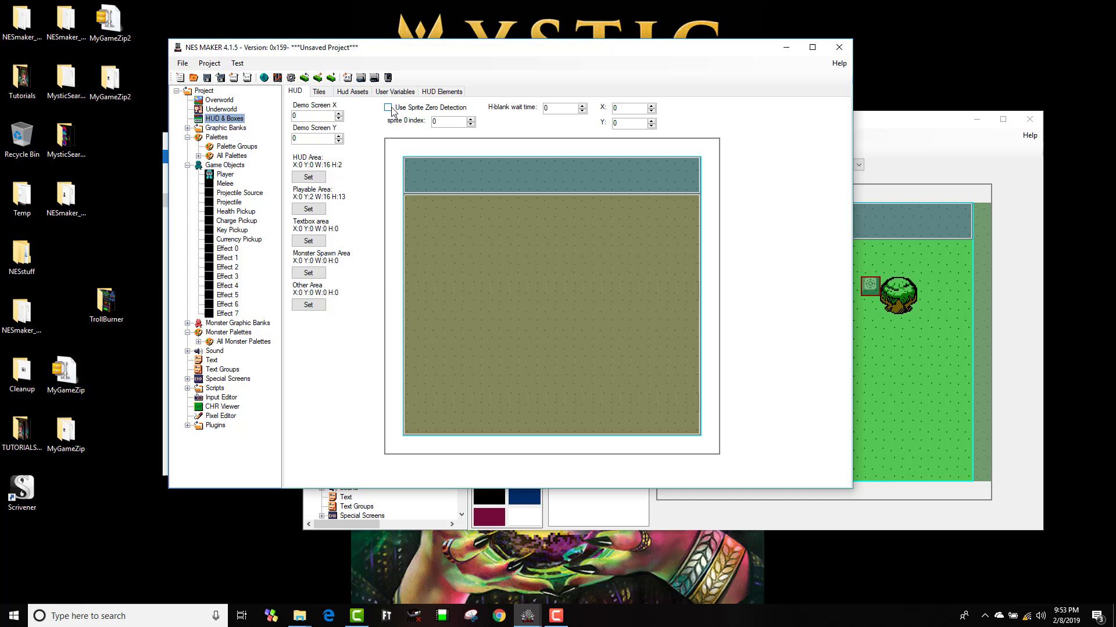
{"action": "left_click", "coordinate": [388, 107]}
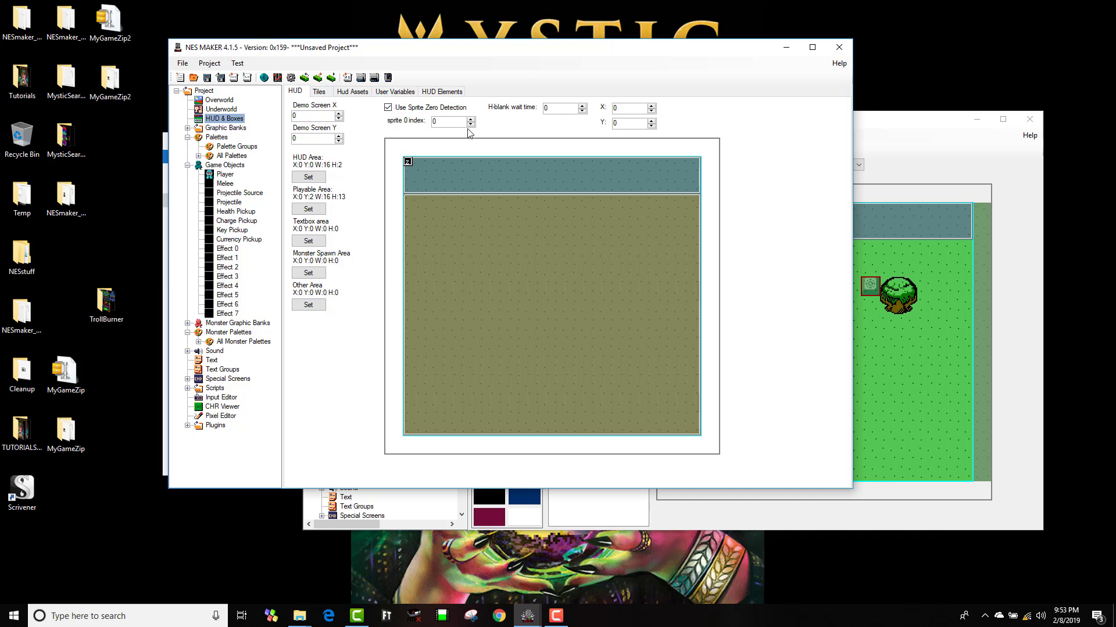
{"action": "type", "text": "132"}
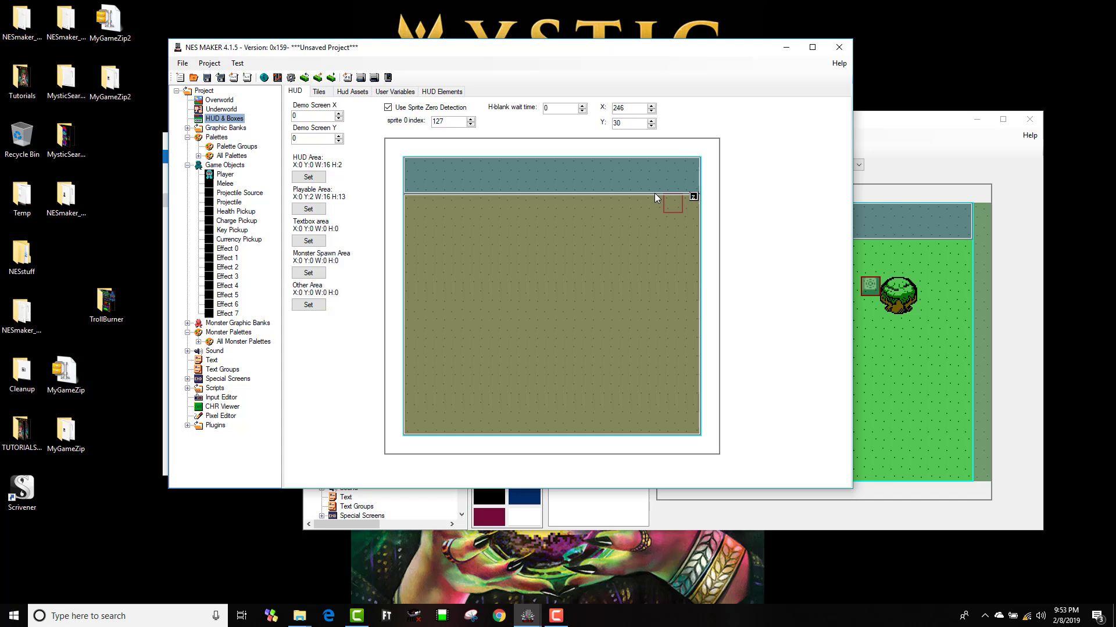
{"action": "left_click_drag", "start_coordinate": [672, 204], "coordinate": [653, 165]}
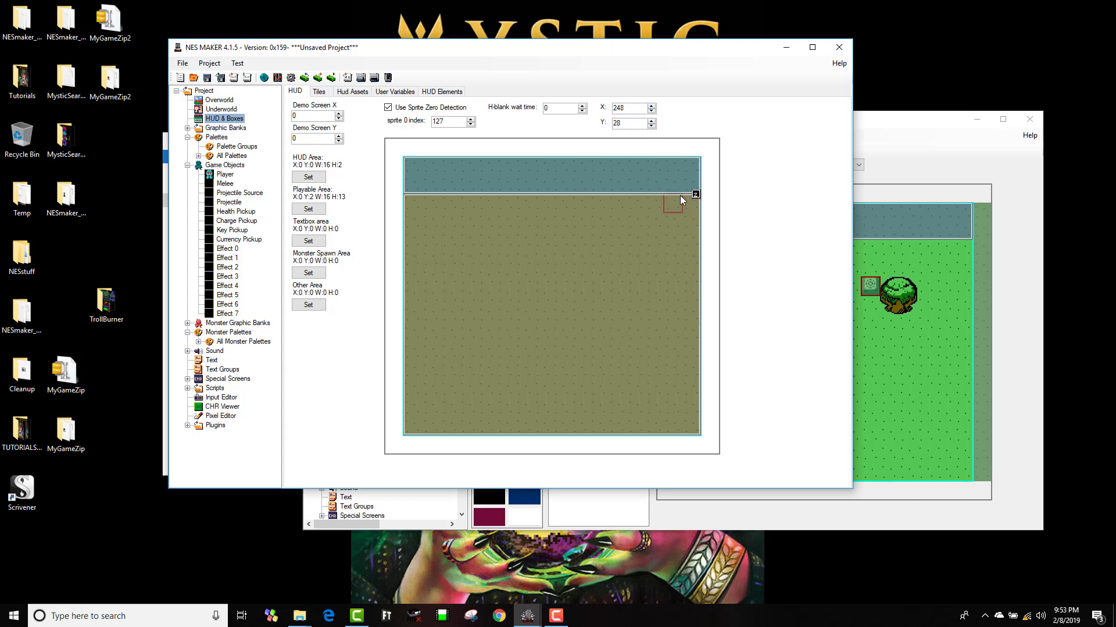
{"action": "left_click", "coordinate": [352, 91]}
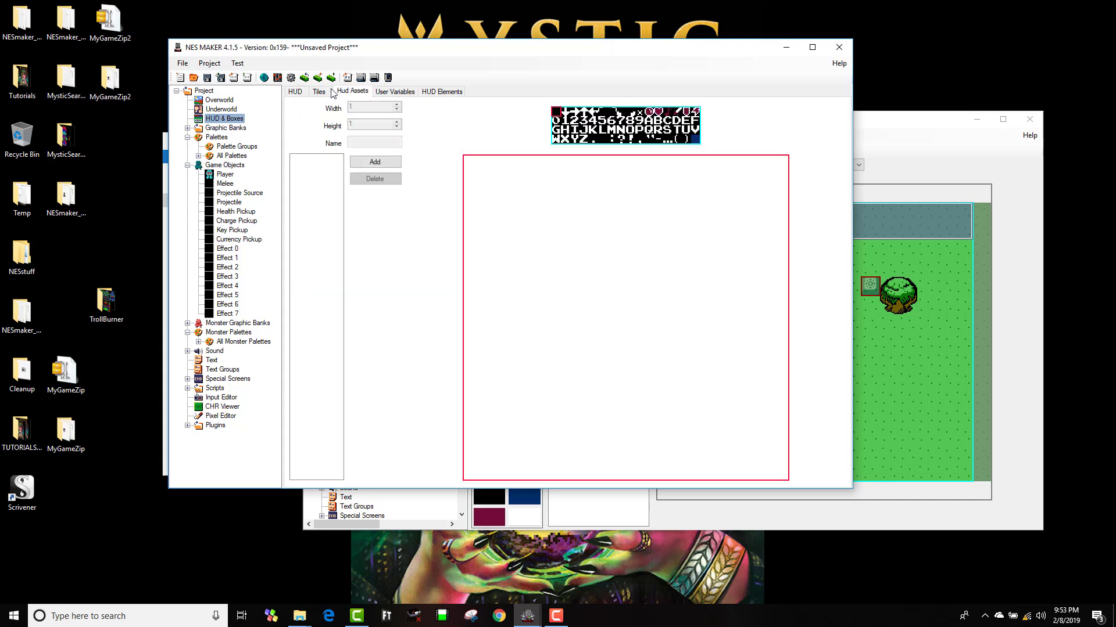
Step: Review the HUD Elements list, test-run the first project in Mesen, then close Mesen
{"action": "left_click", "coordinate": [441, 91]}
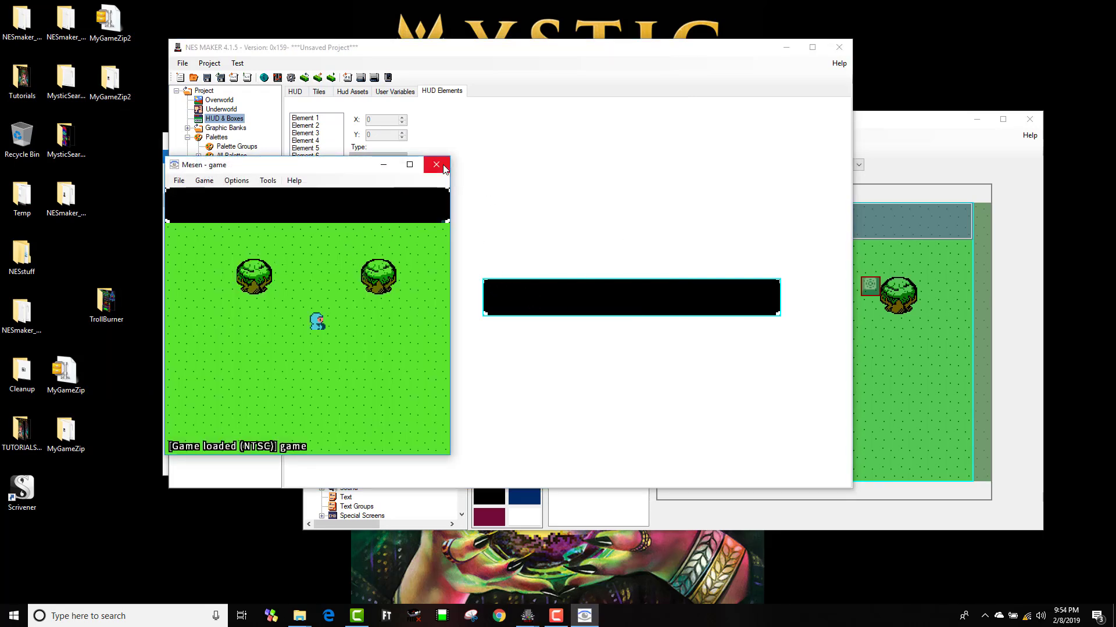
{"action": "mouse_move", "coordinate": [436, 164]}
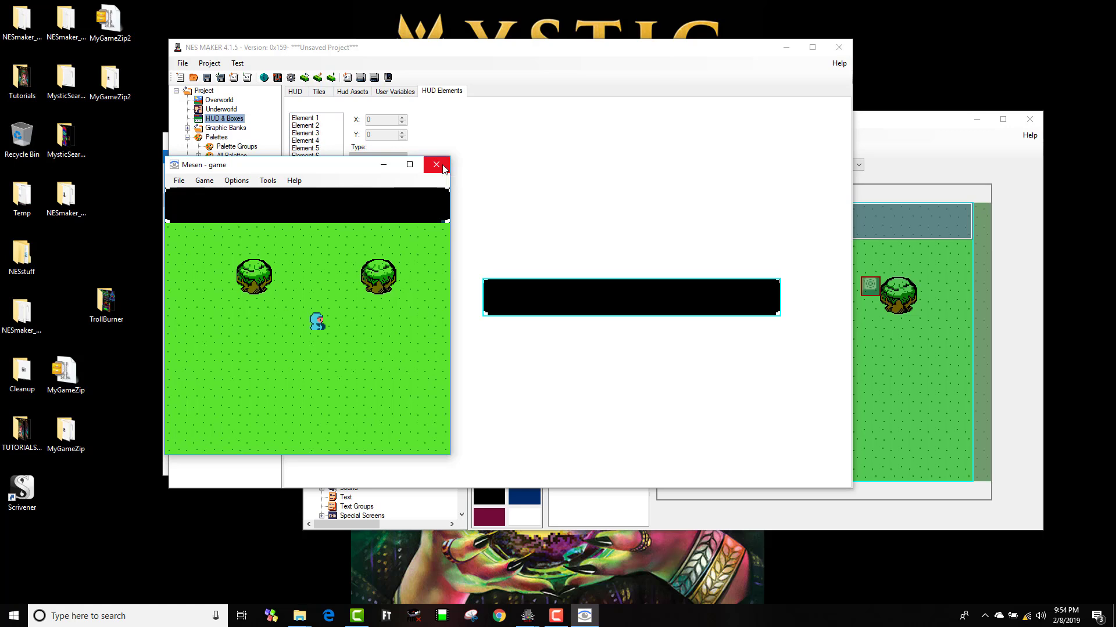
{"action": "left_click", "coordinate": [435, 165]}
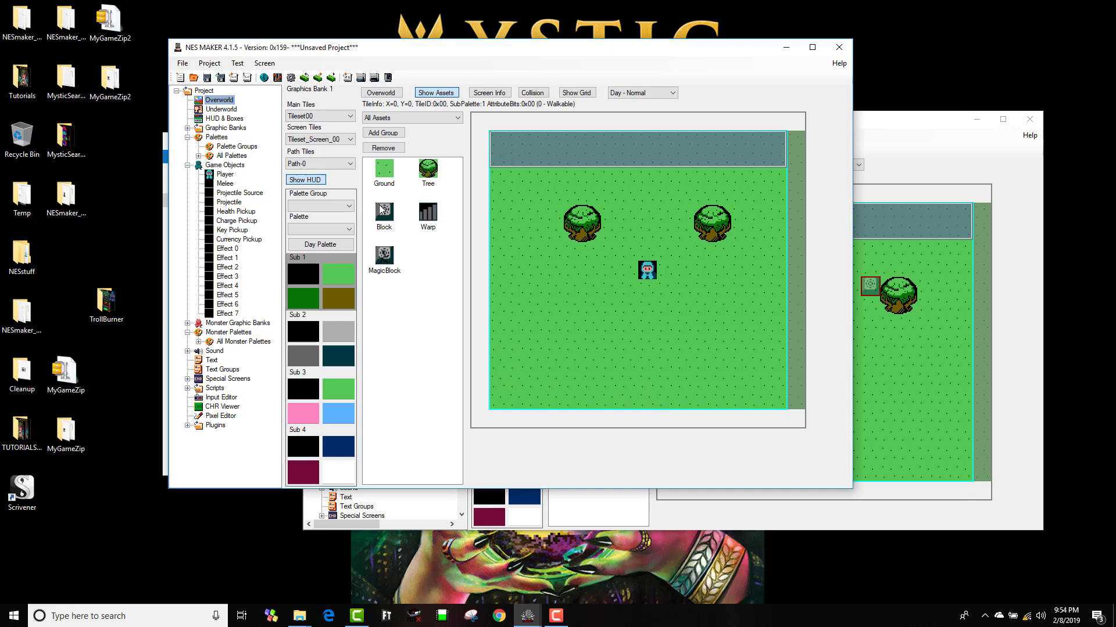
Step: Lower the sprite-zero detection Y value to 188 so the HUD sits at the bottom
{"action": "left_click", "coordinate": [224, 118]}
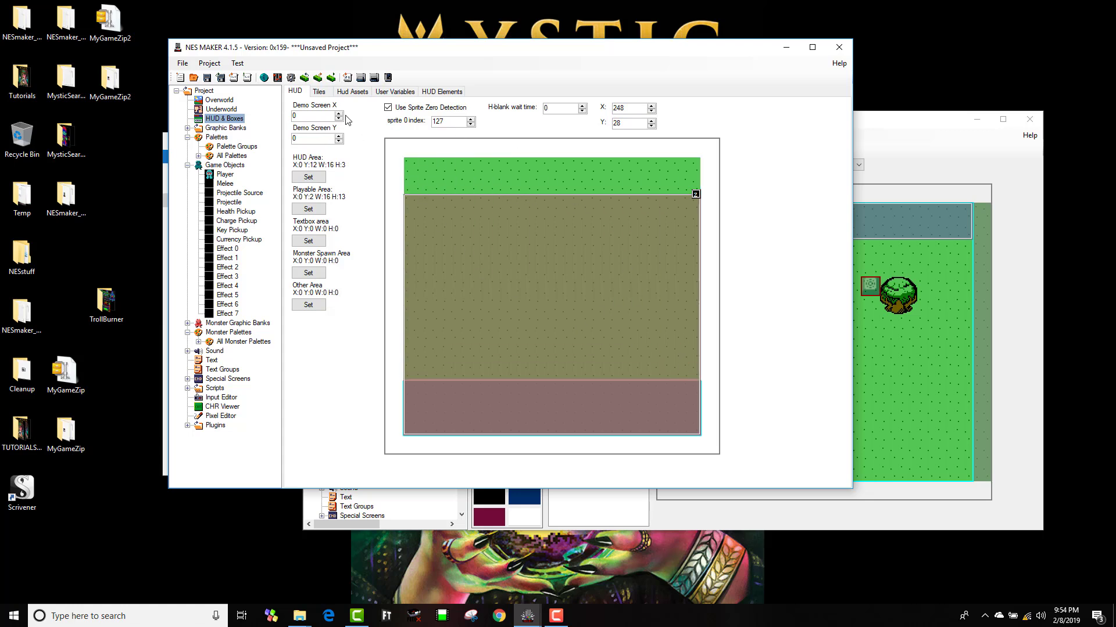
{"action": "left_click", "coordinate": [307, 209]}
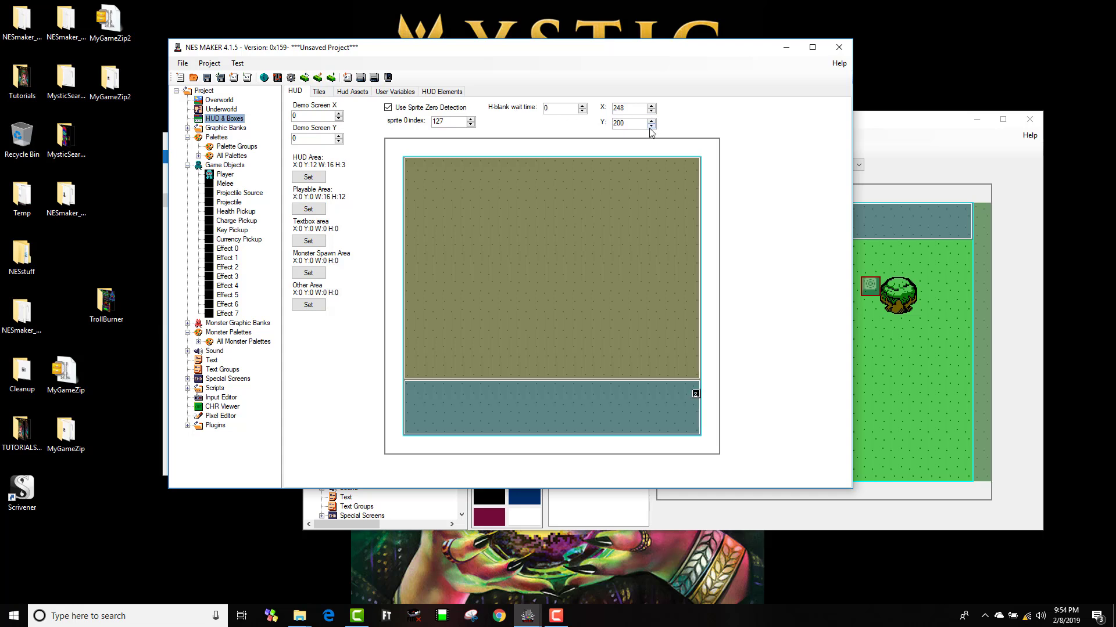
{"action": "left_click", "coordinate": [649, 126]}
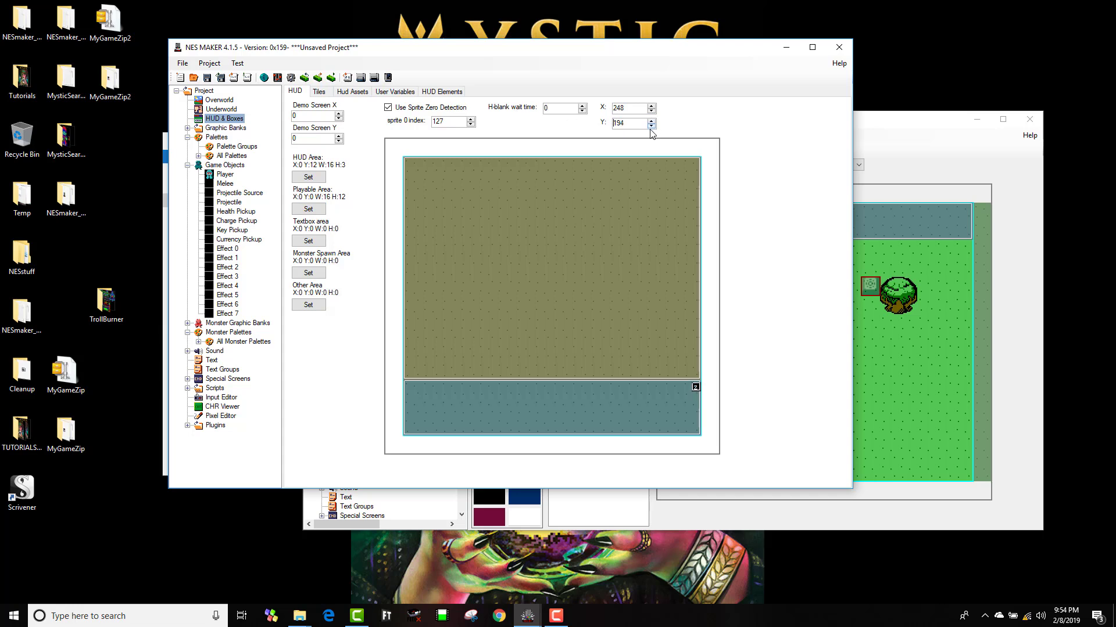
{"action": "left_click", "coordinate": [648, 126]}
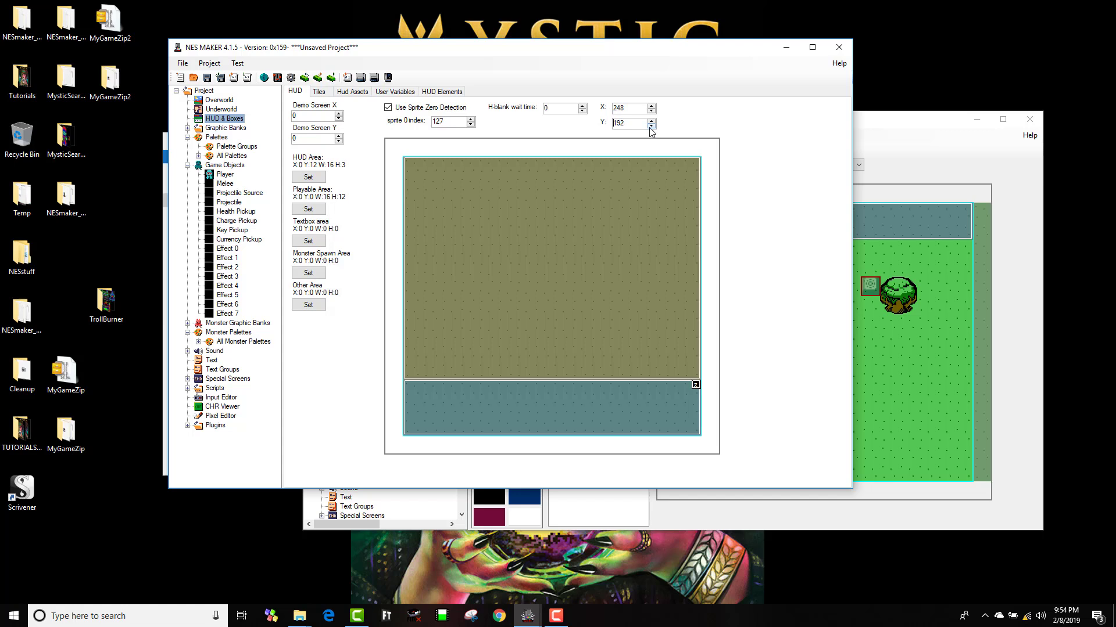
{"action": "left_click", "coordinate": [649, 126]}
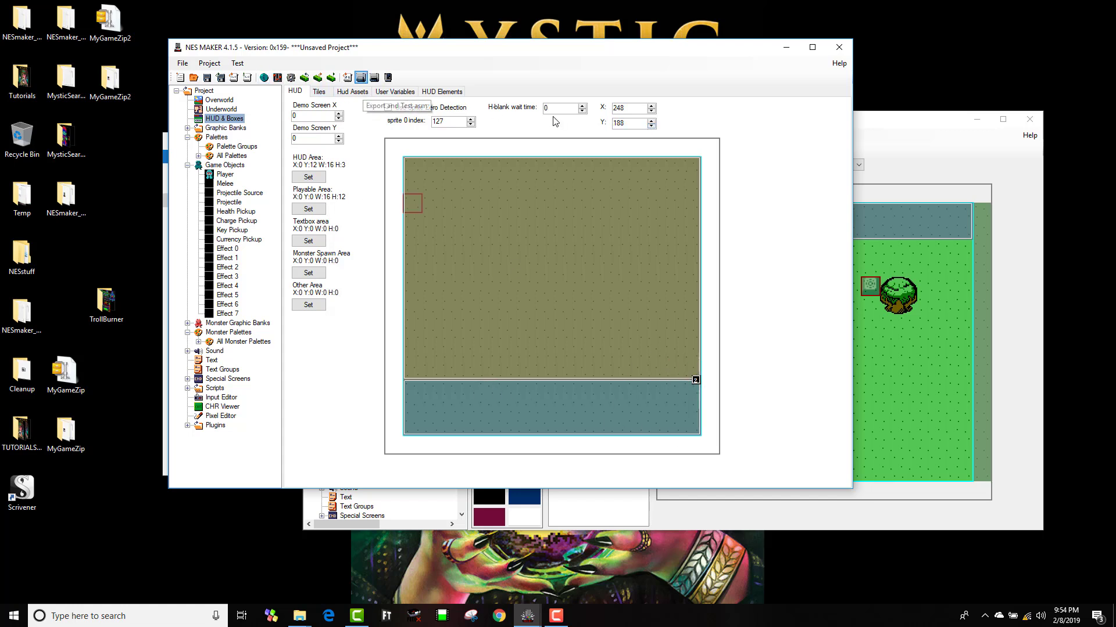
{"action": "mouse_move", "coordinate": [426, 152]}
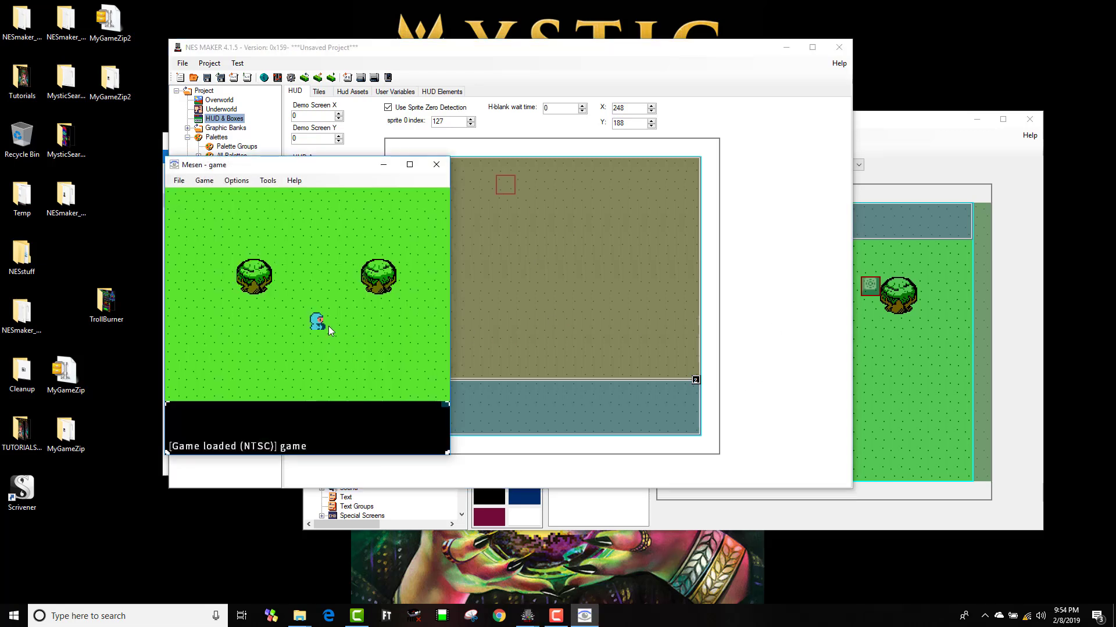
{"action": "mouse_move", "coordinate": [298, 349]}
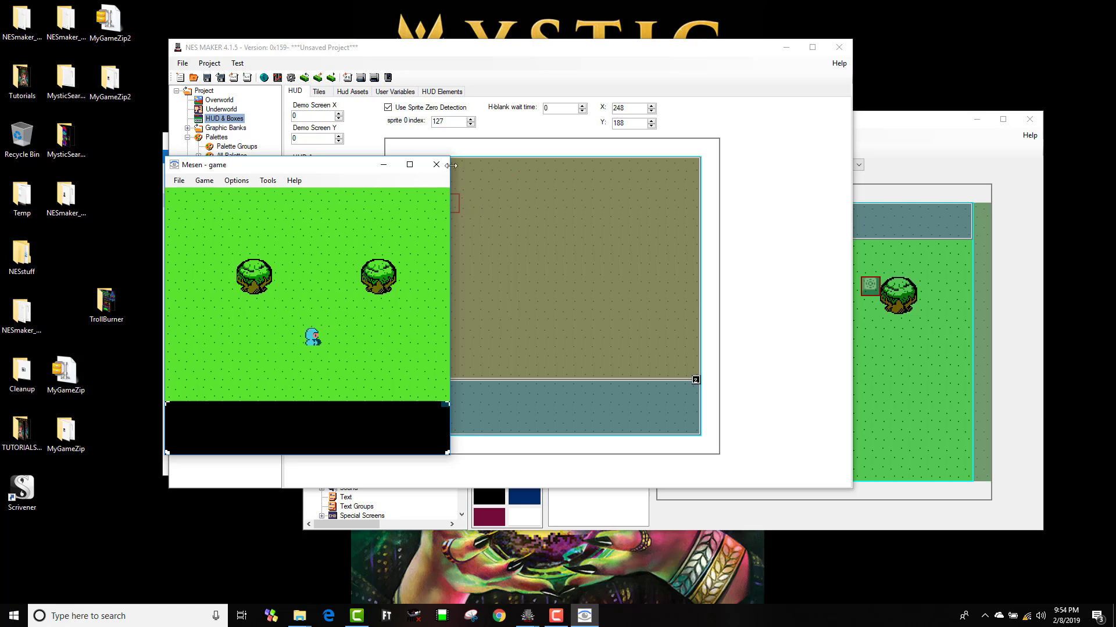
Step: Close the Mesen game preview and switch to the second NESmaker project window
{"action": "left_click", "coordinate": [435, 164]}
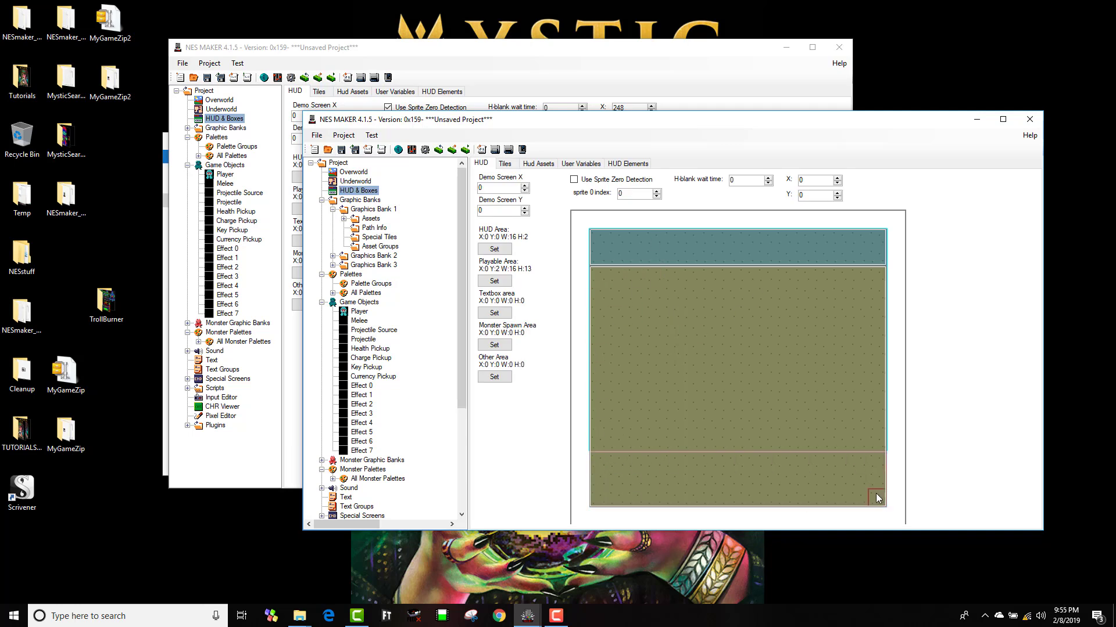
{"action": "left_click", "coordinate": [494, 249]}
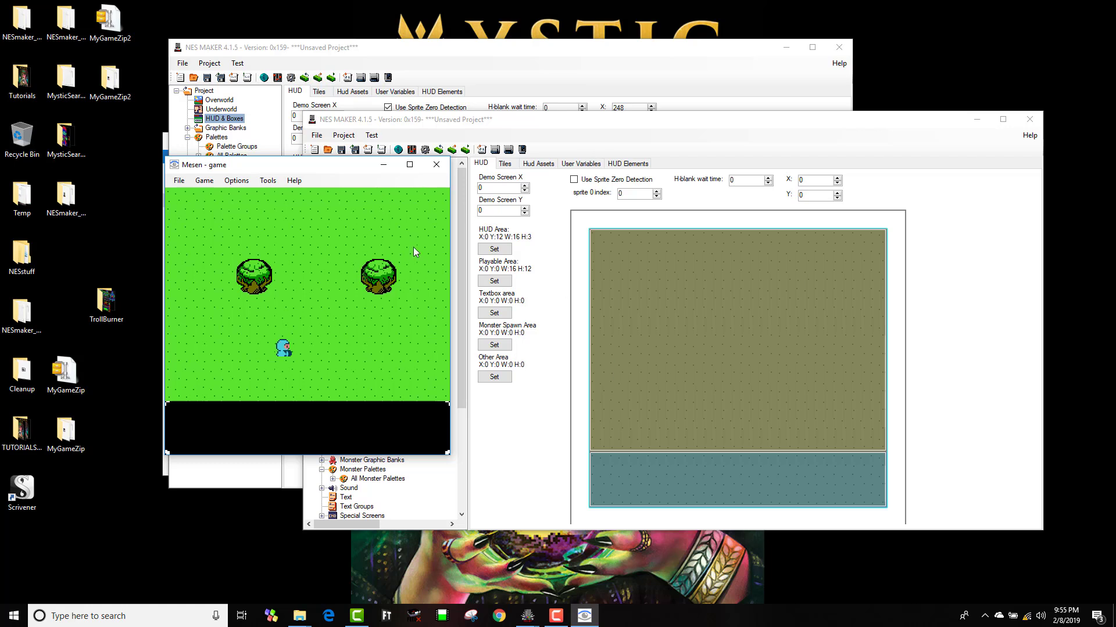
{"action": "mouse_move", "coordinate": [329, 227]}
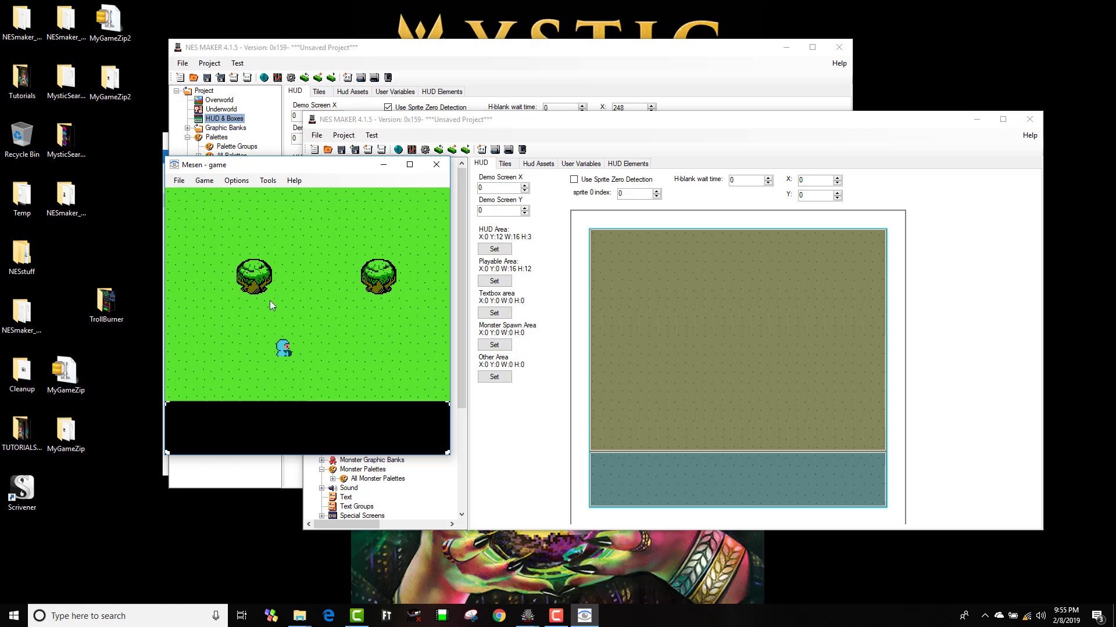
{"action": "mouse_move", "coordinate": [235, 435]}
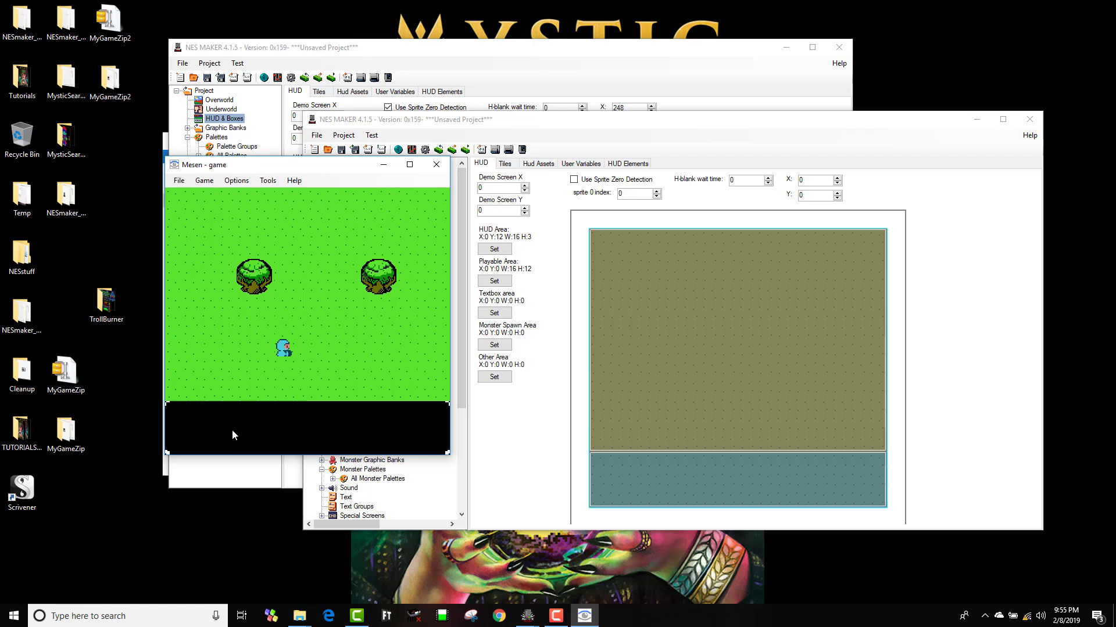
{"action": "mouse_move", "coordinate": [285, 401]}
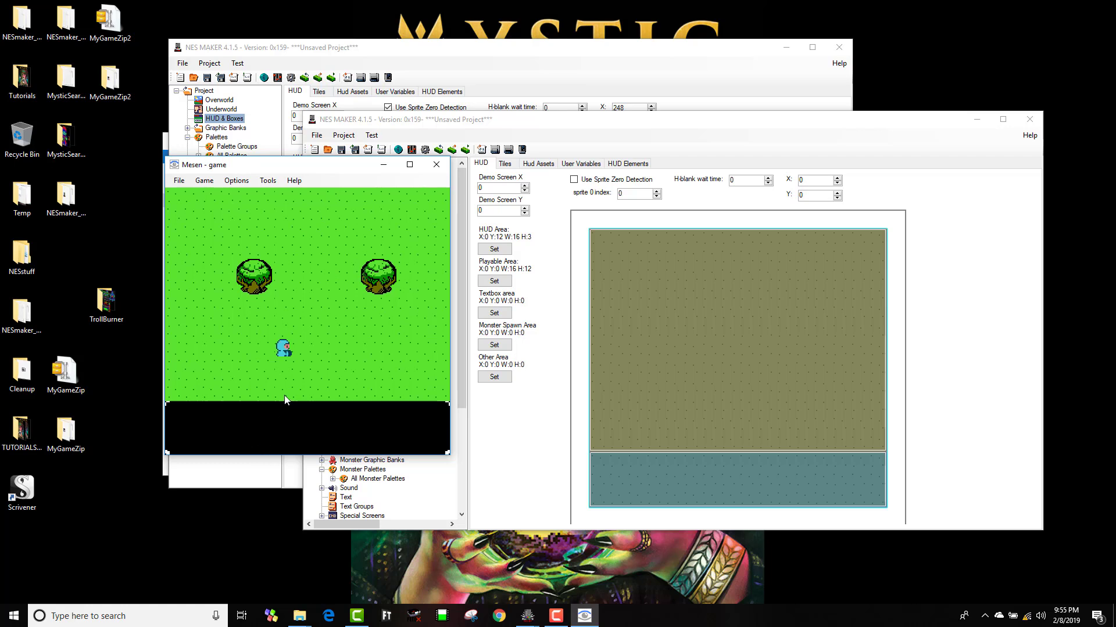
{"action": "mouse_move", "coordinate": [284, 391]}
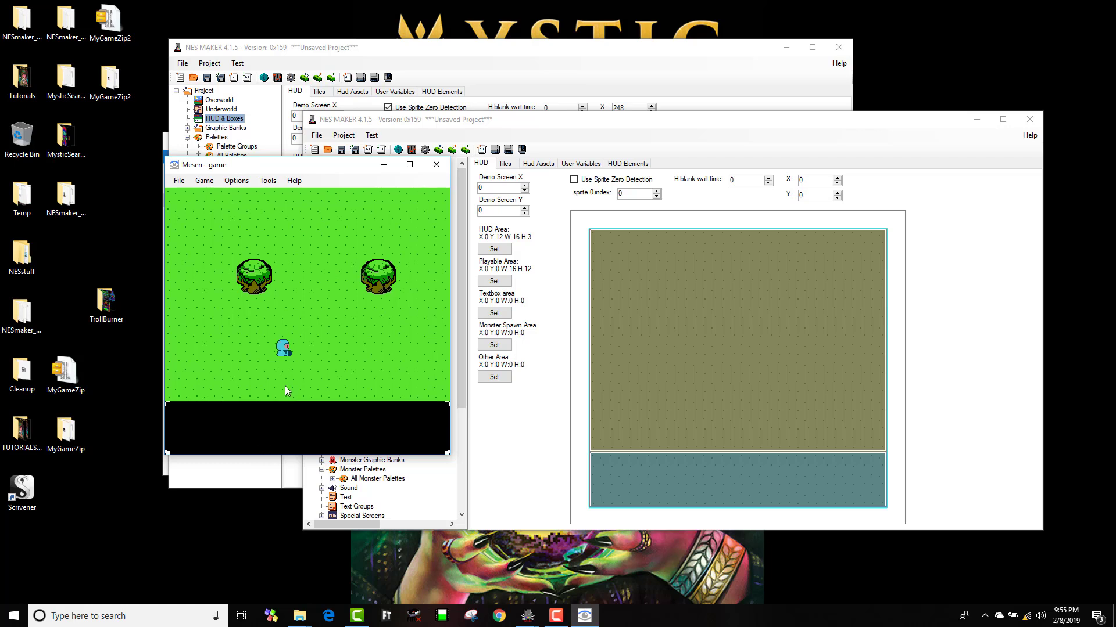
{"action": "mouse_move", "coordinate": [405, 237]}
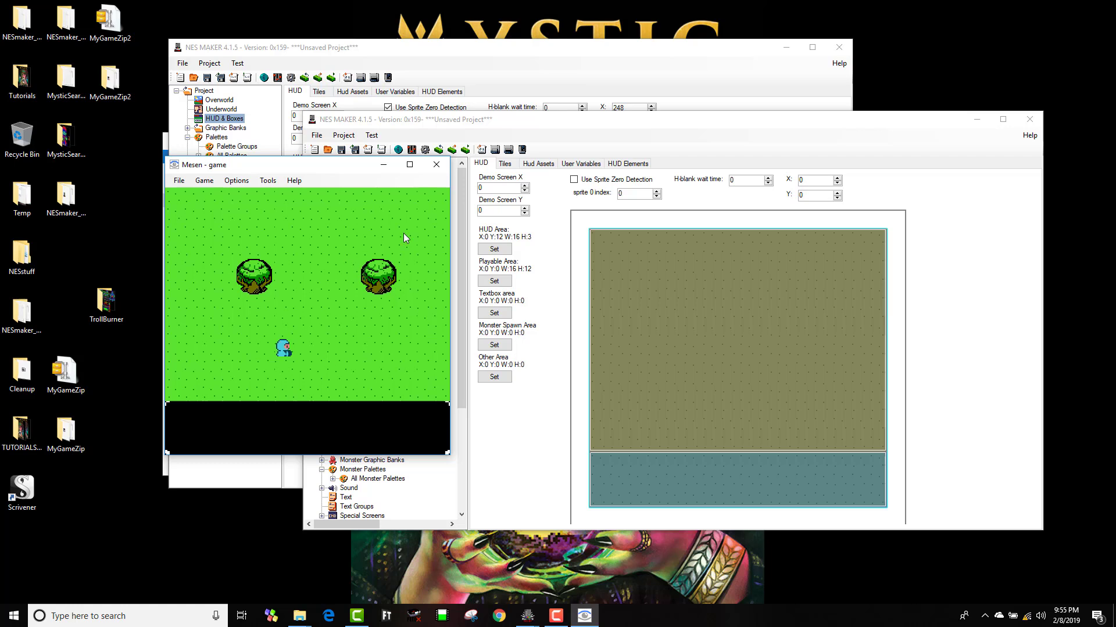
{"action": "mouse_move", "coordinate": [257, 308]}
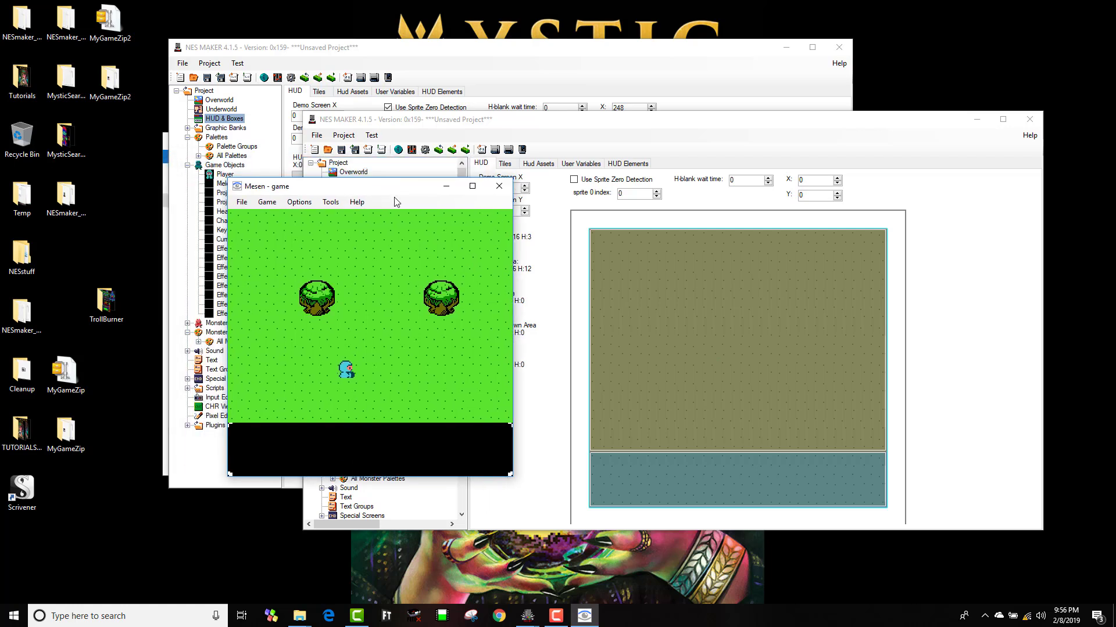
{"action": "mouse_move", "coordinate": [384, 286]}
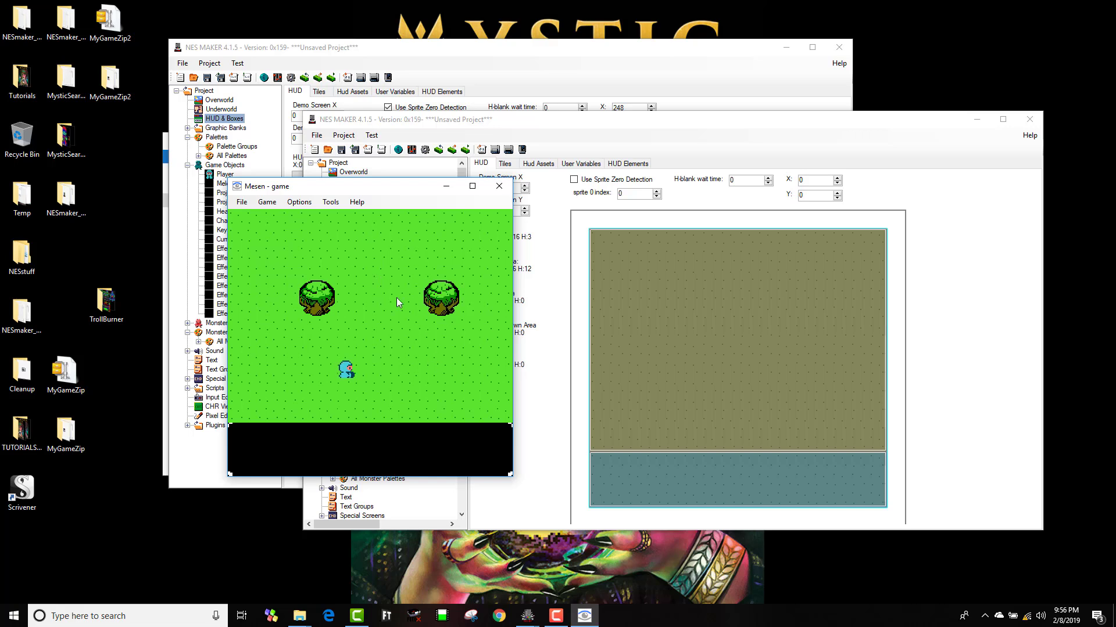
{"action": "mouse_move", "coordinate": [349, 349]}
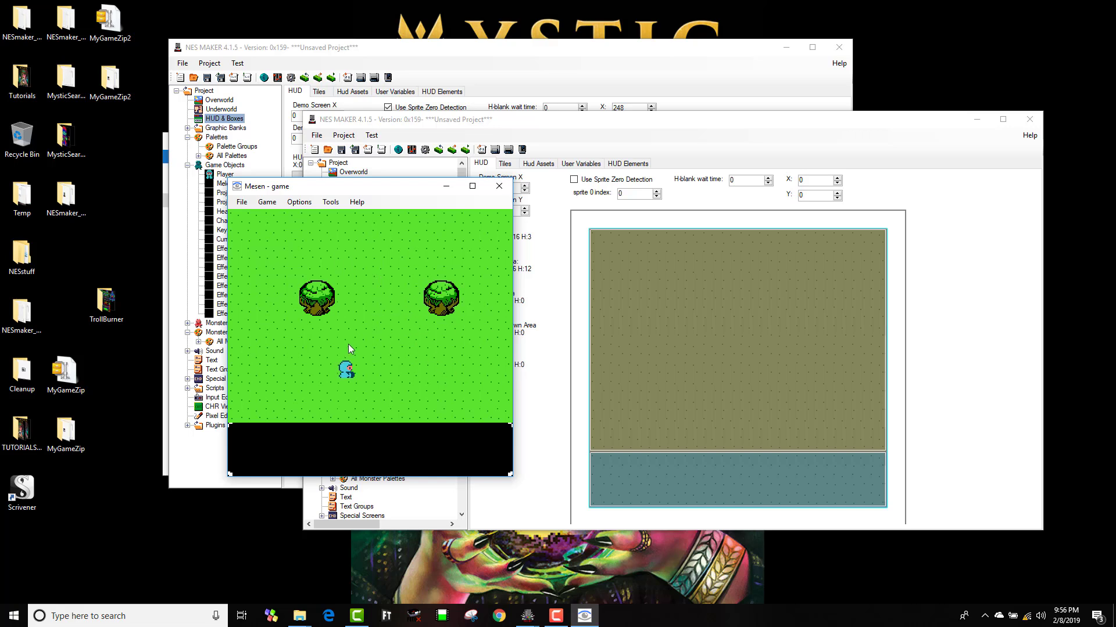
{"action": "mouse_move", "coordinate": [370, 290]}
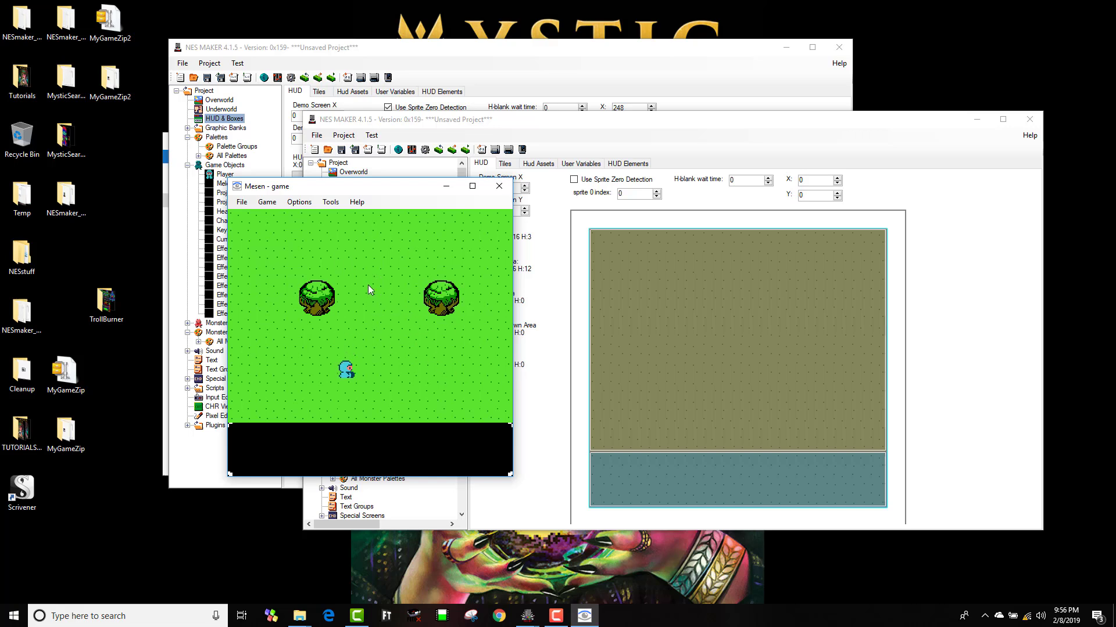
{"action": "mouse_move", "coordinate": [383, 346]}
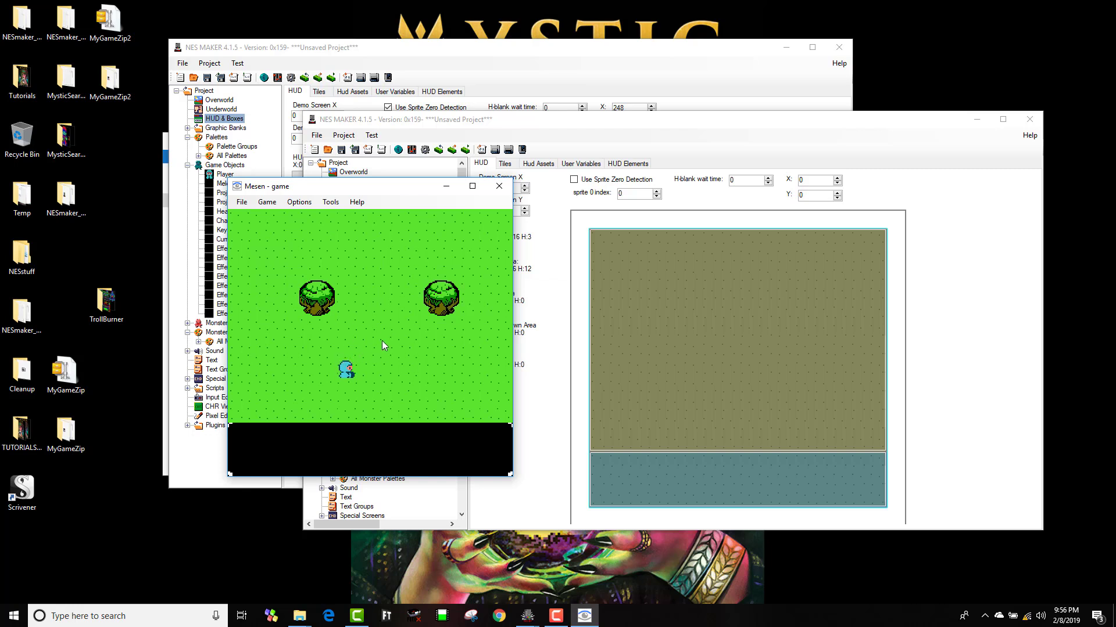
{"action": "mouse_move", "coordinate": [436, 380]}
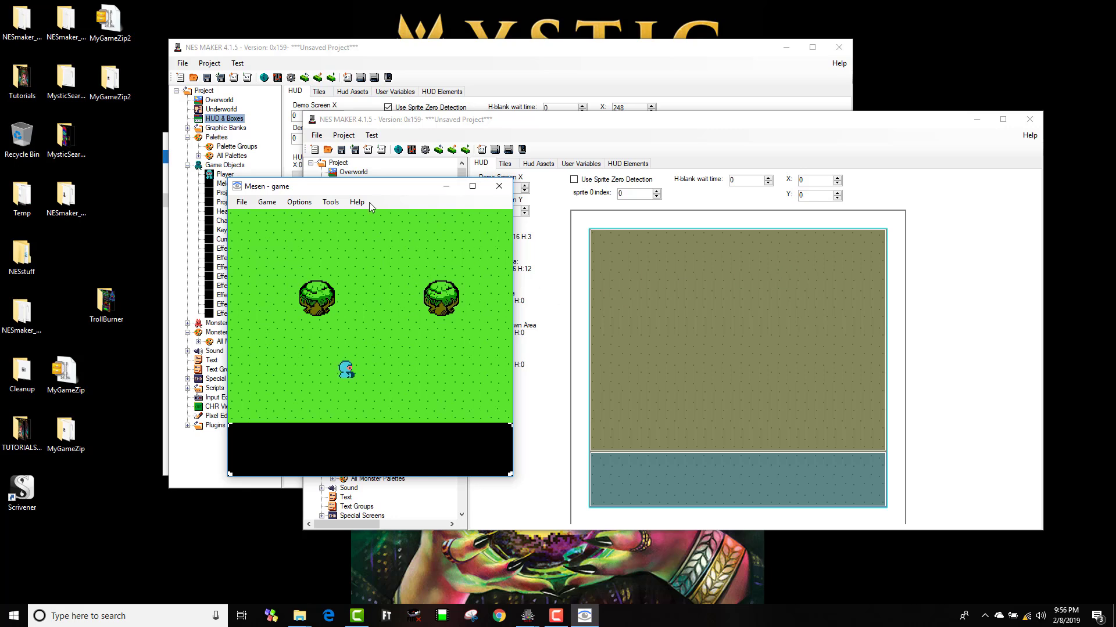
{"action": "mouse_move", "coordinate": [465, 221]}
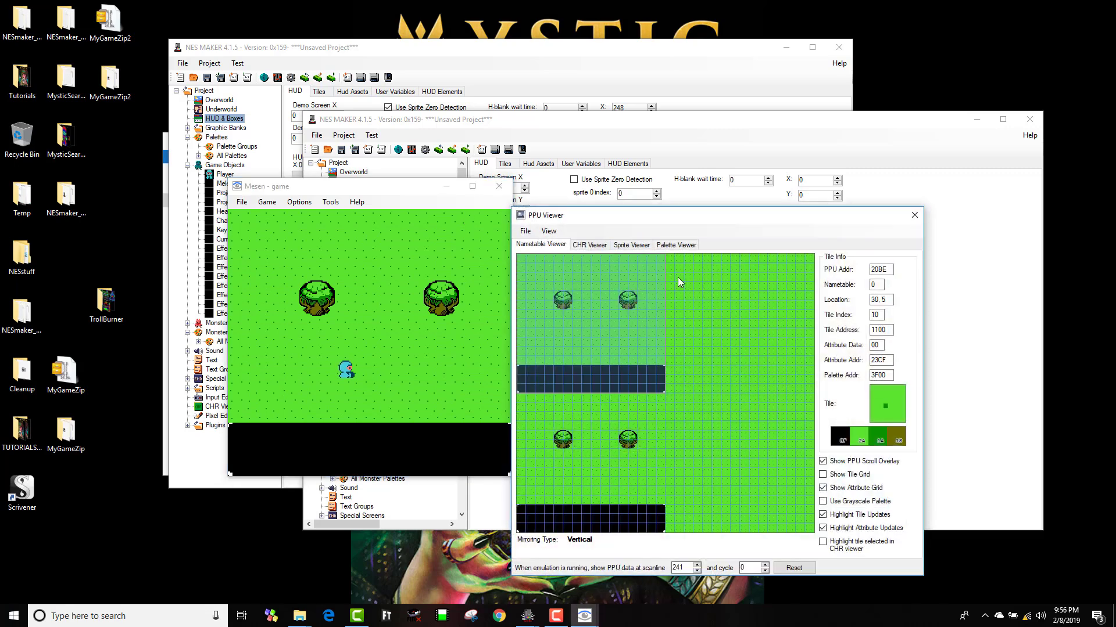
{"action": "mouse_move", "coordinate": [746, 294]}
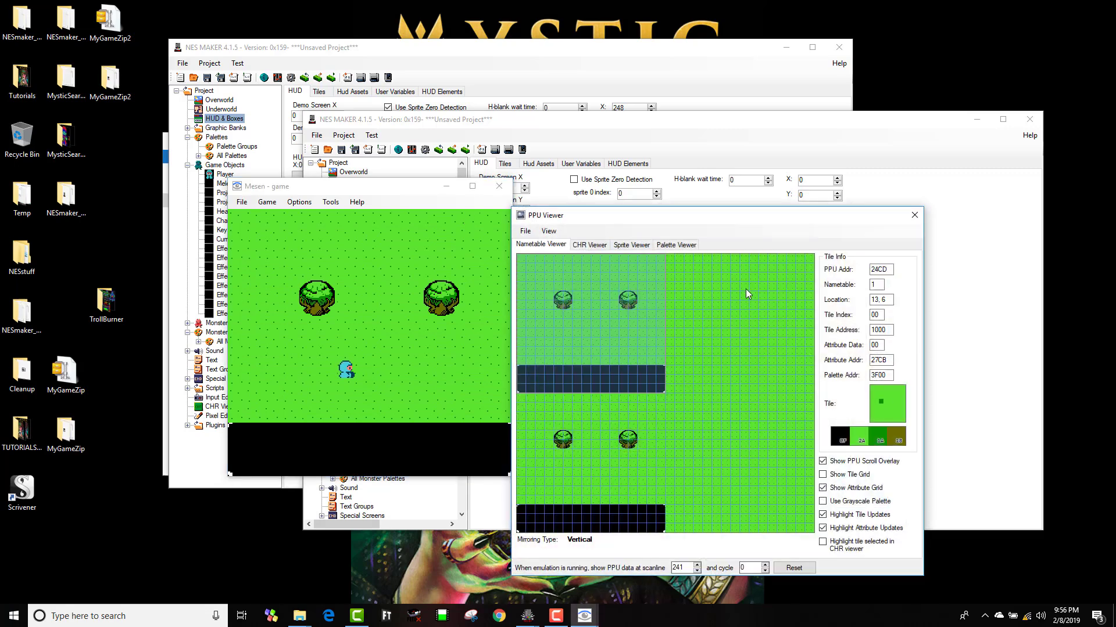
{"action": "mouse_move", "coordinate": [723, 304]}
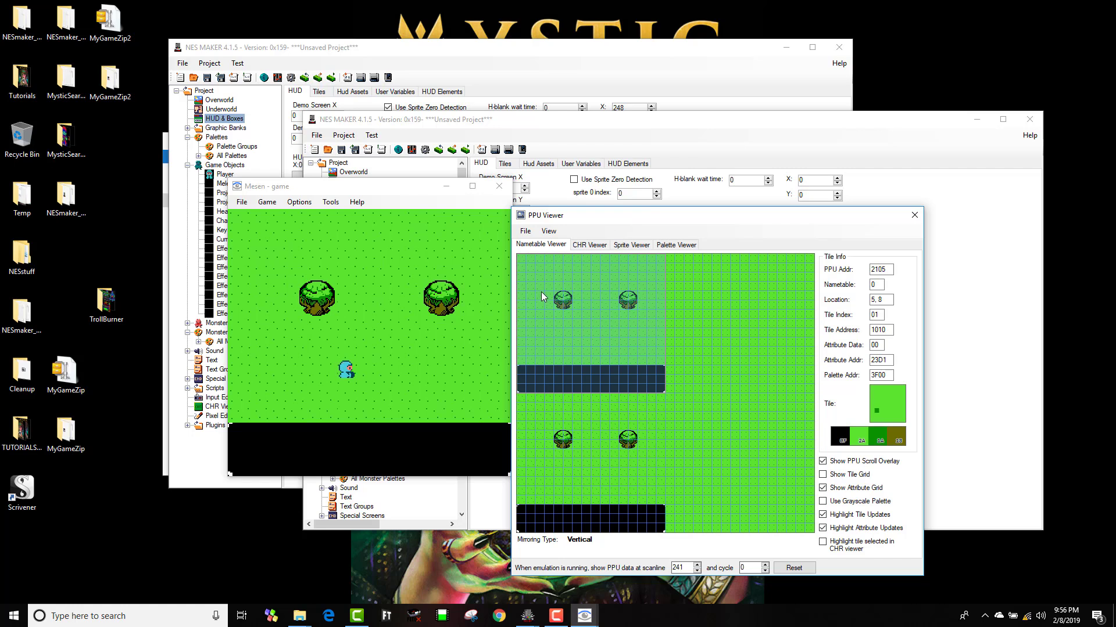
{"action": "mouse_move", "coordinate": [570, 292]}
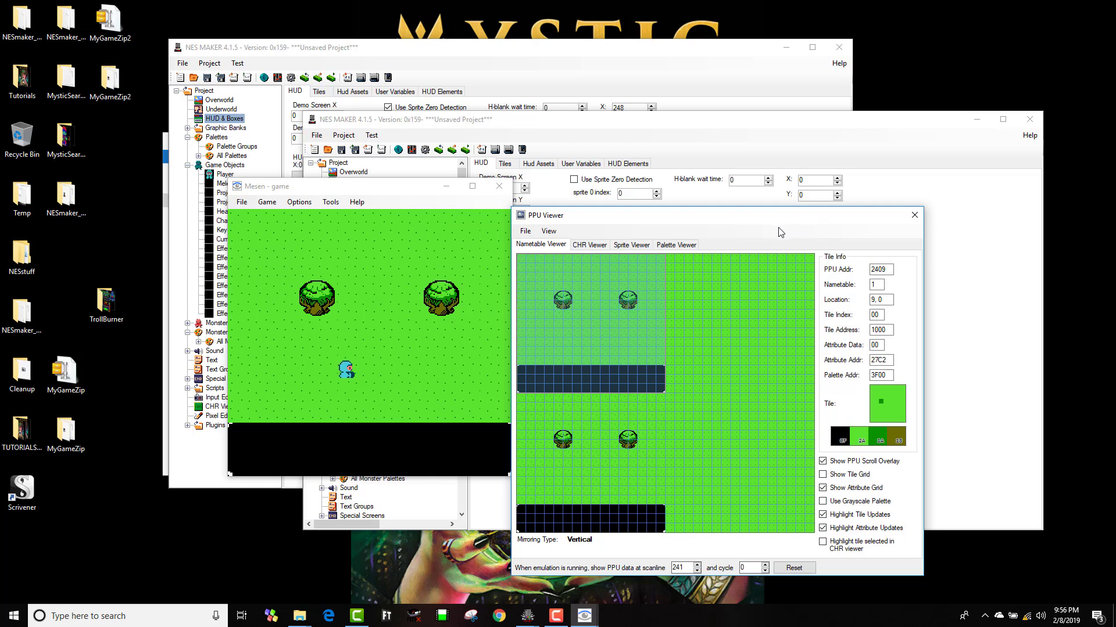
{"action": "mouse_move", "coordinate": [768, 235]}
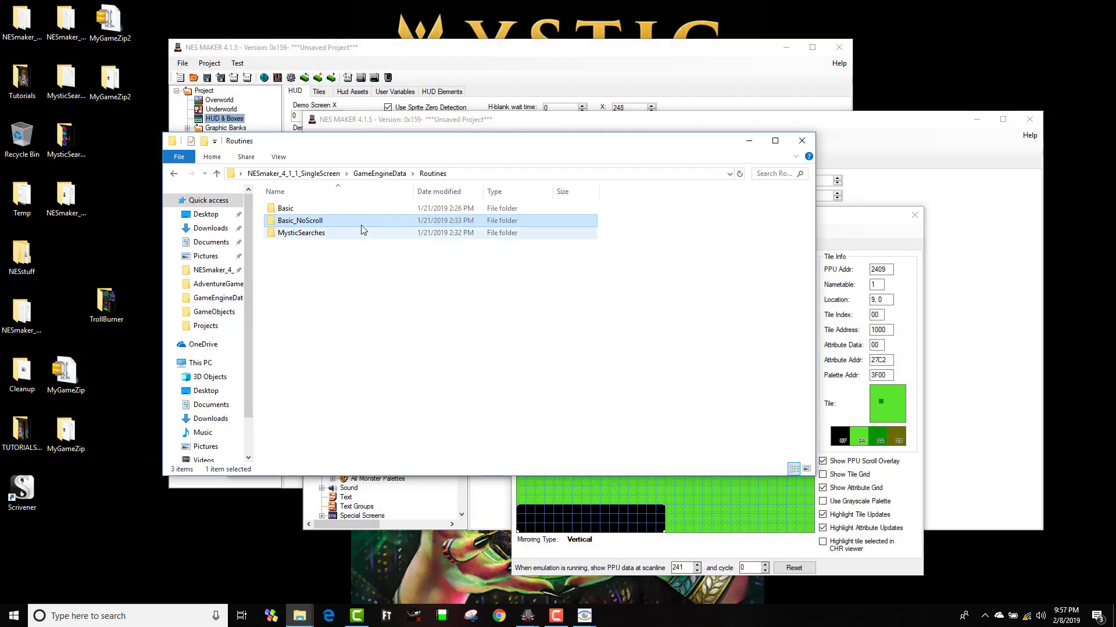
Step: Open the Basic_NoScroll routines folder to show BankData, ModuleScripts, System, Variables and MainASM
{"action": "double_click", "coordinate": [300, 220]}
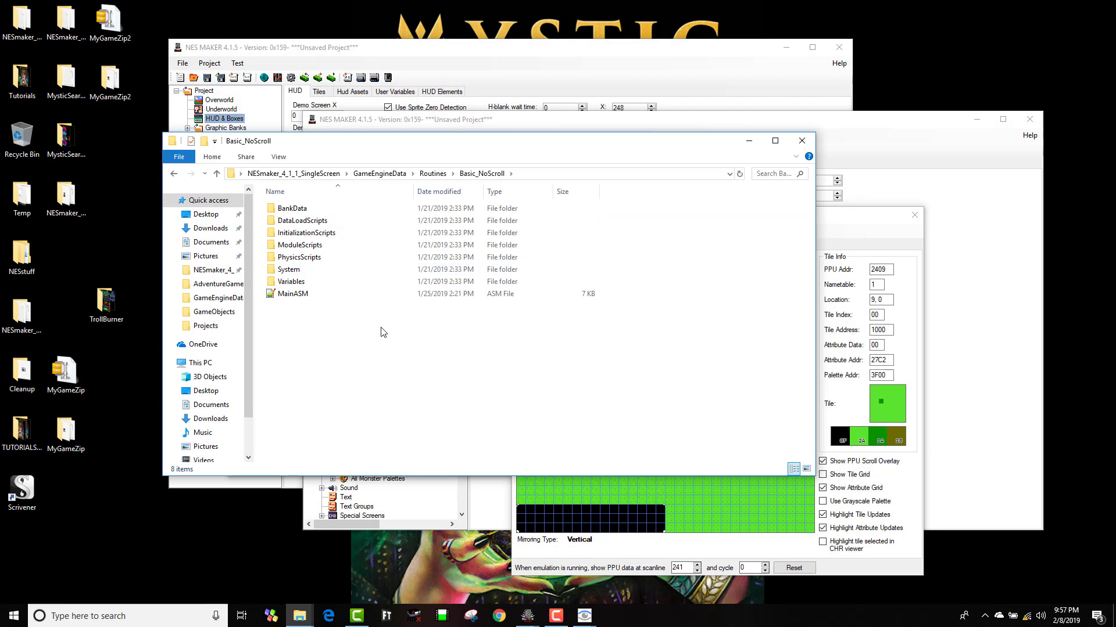
{"action": "mouse_move", "coordinate": [382, 332]}
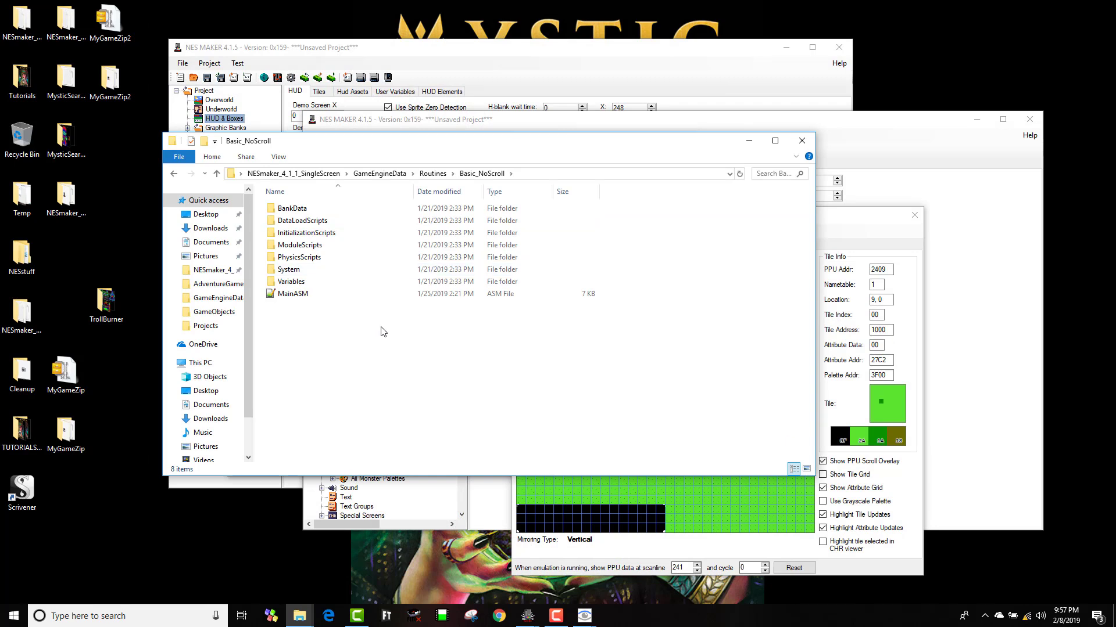